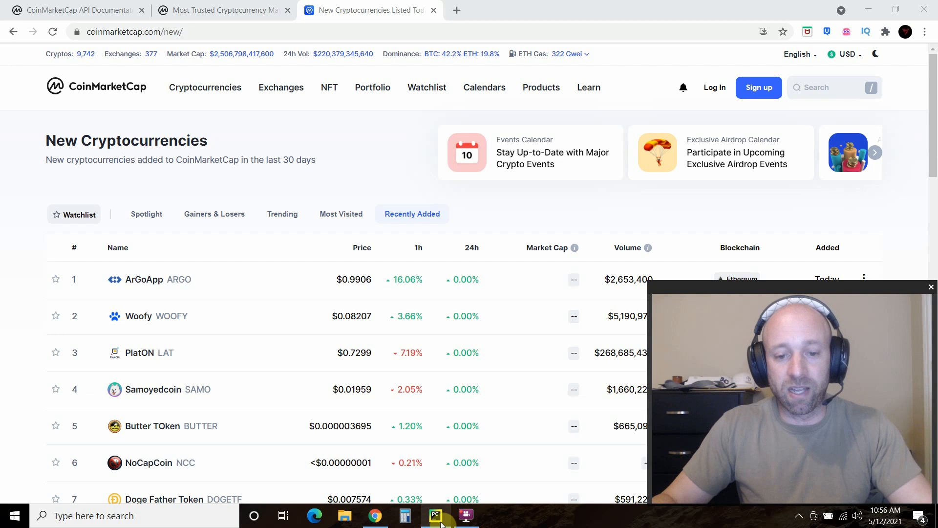
mouse_move(296, 323)
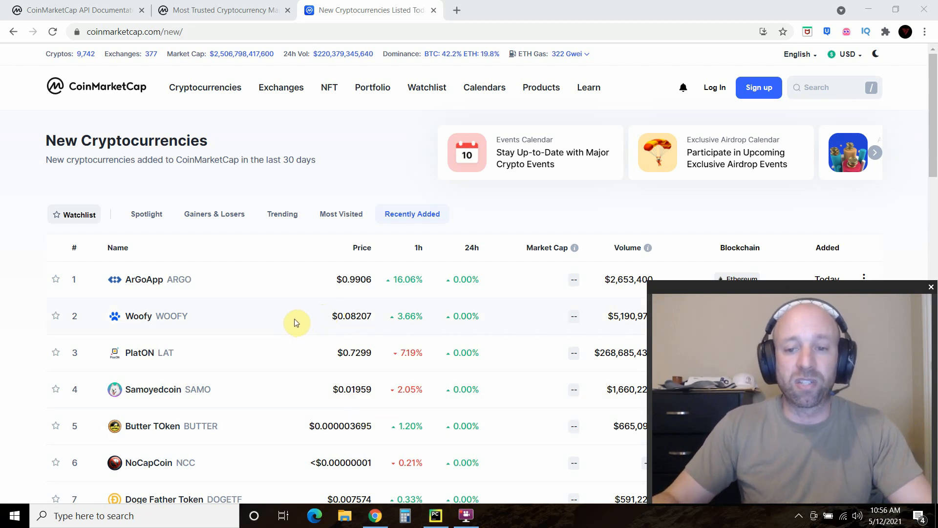
mouse_move(144, 50)
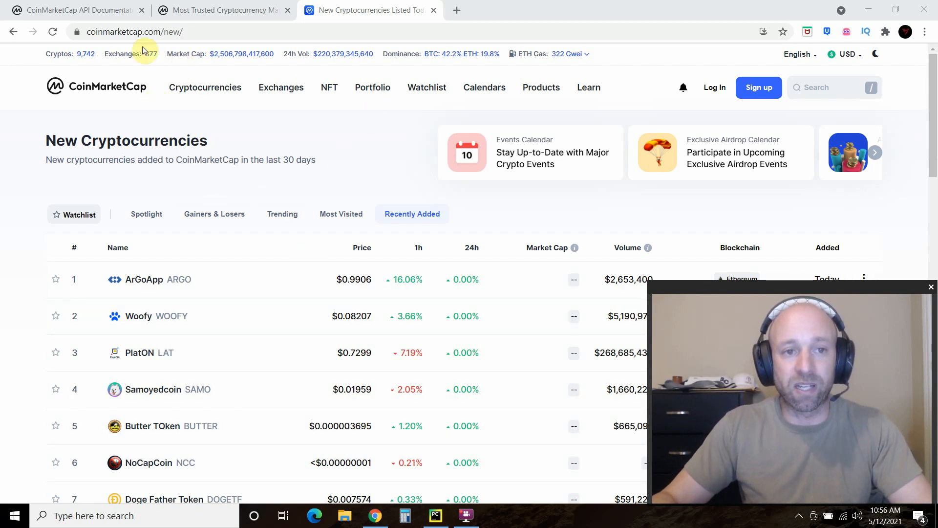
Step: Review the cryptocurrency listing options, then run the NewCryptos script
left_click(205, 88)
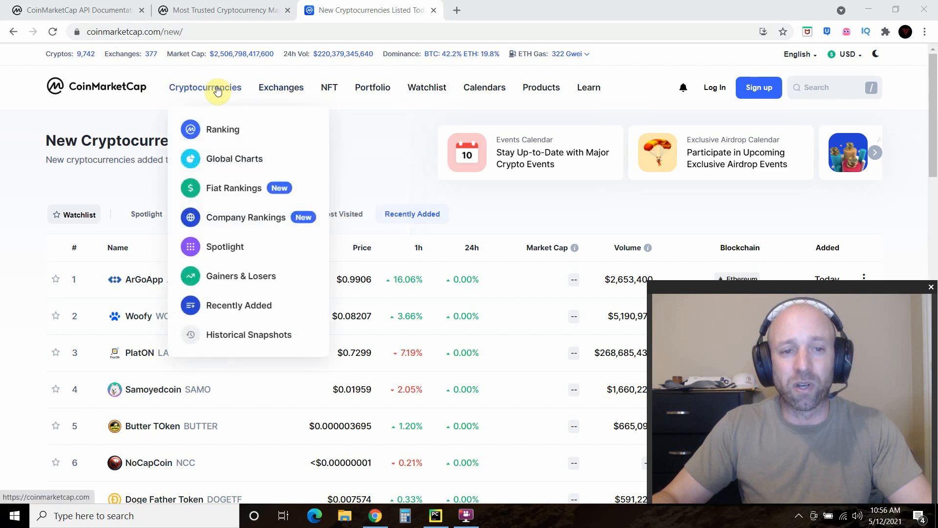
mouse_move(235, 305)
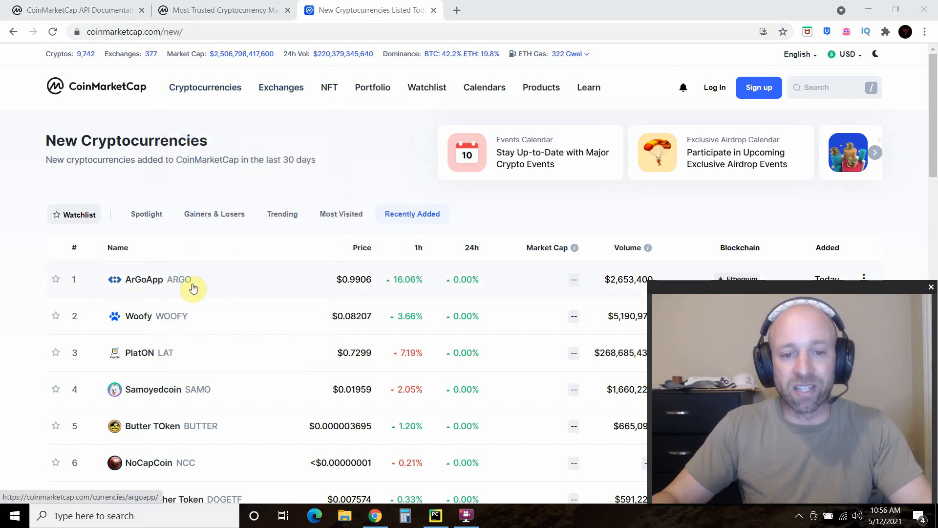
mouse_move(171, 353)
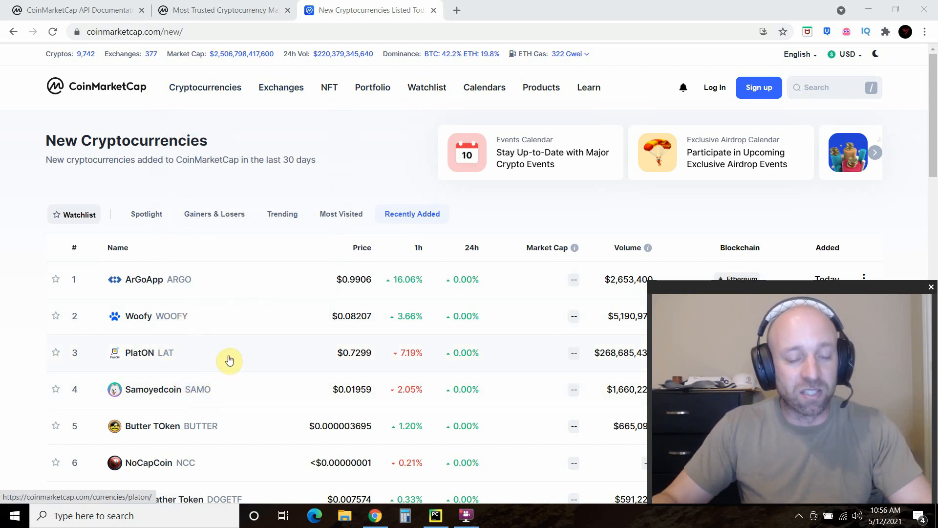
scroll("down", 3)
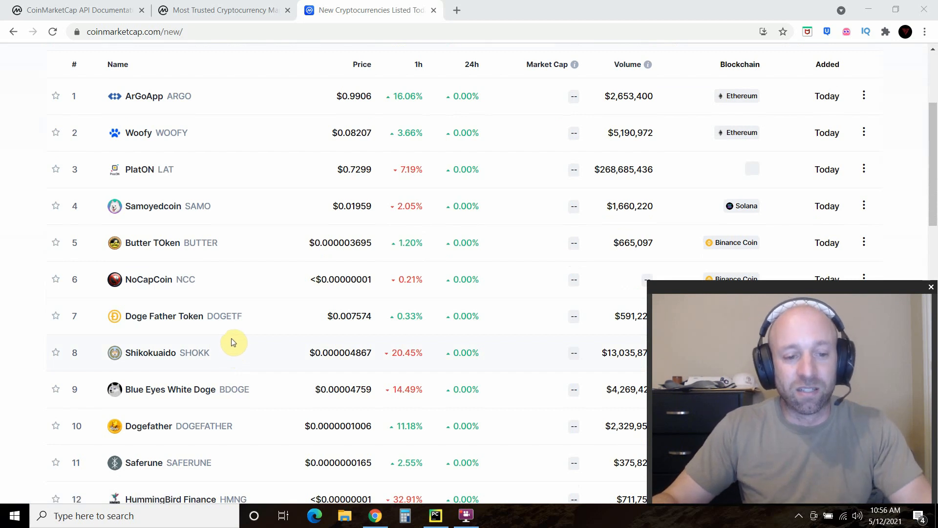
scroll("down", 3)
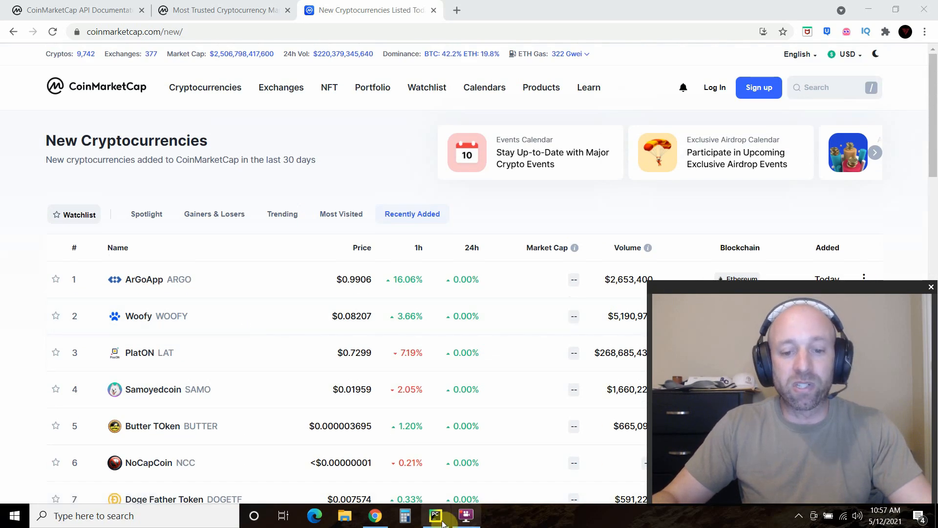
left_click(435, 515)
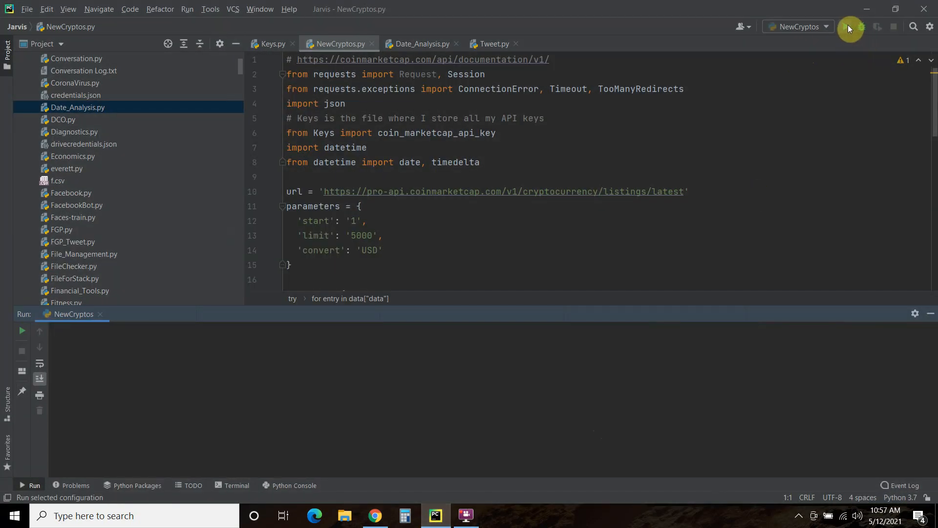
left_click(850, 26)
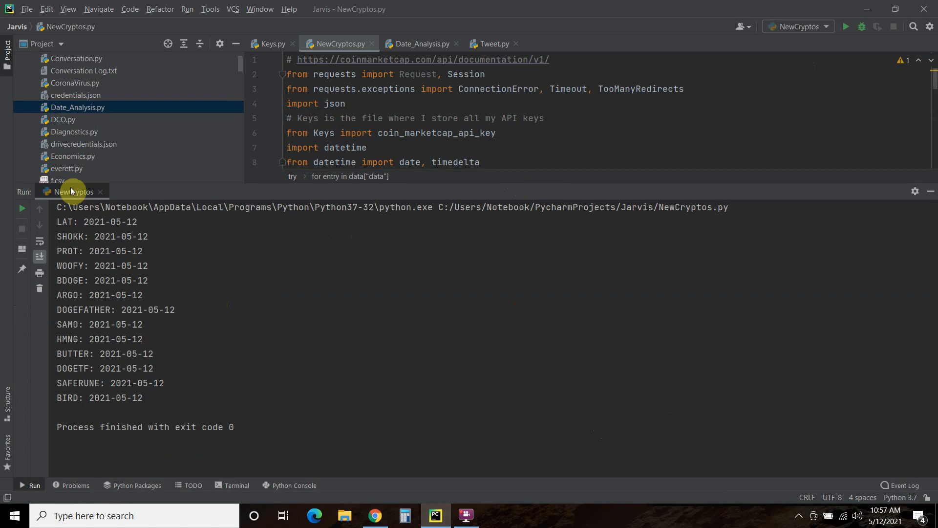
Step: Check printed symbols like ARGO dated 2021-05-12 against the website, then clear the output
double_click(94, 221)
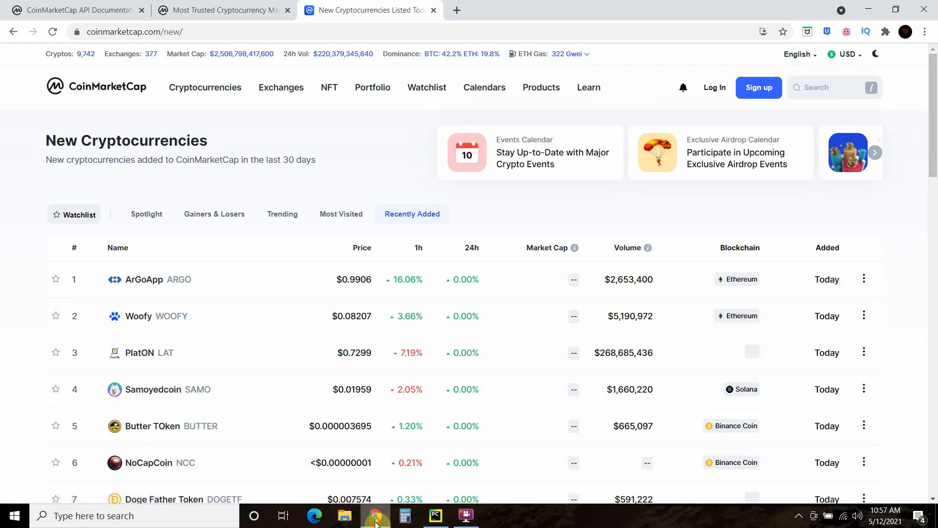
left_click(435, 515)
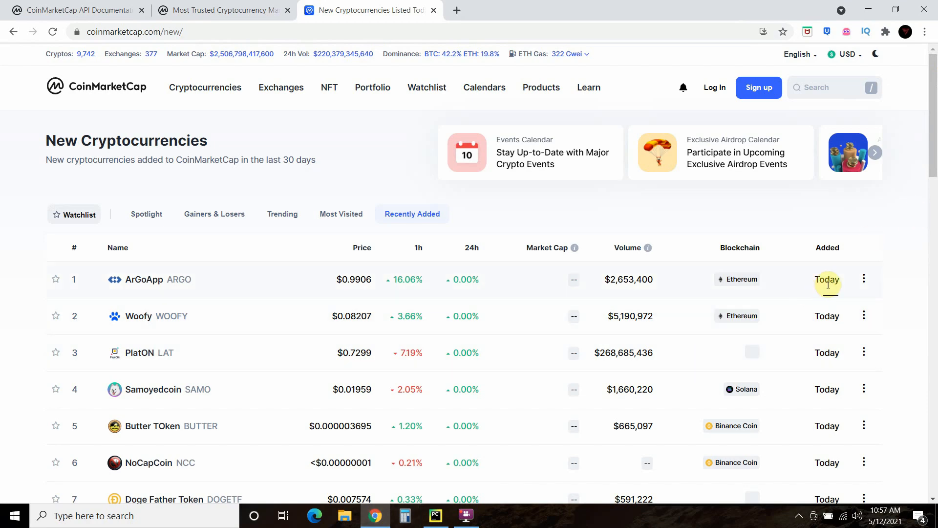
left_click(435, 515)
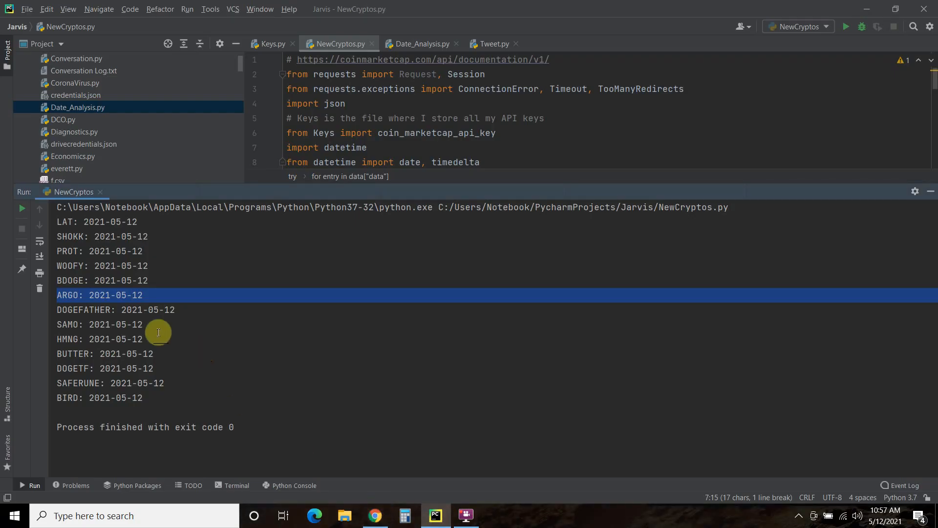
left_click(374, 515)
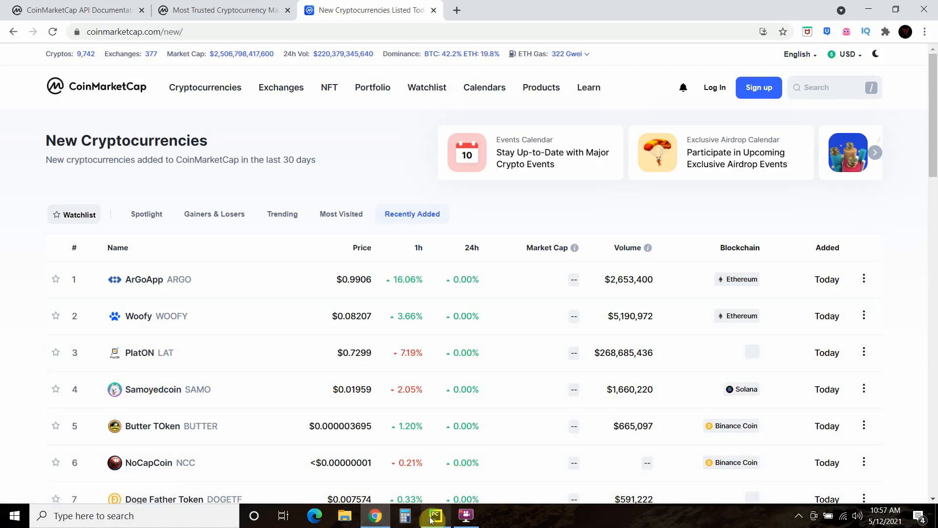
left_click(434, 515)
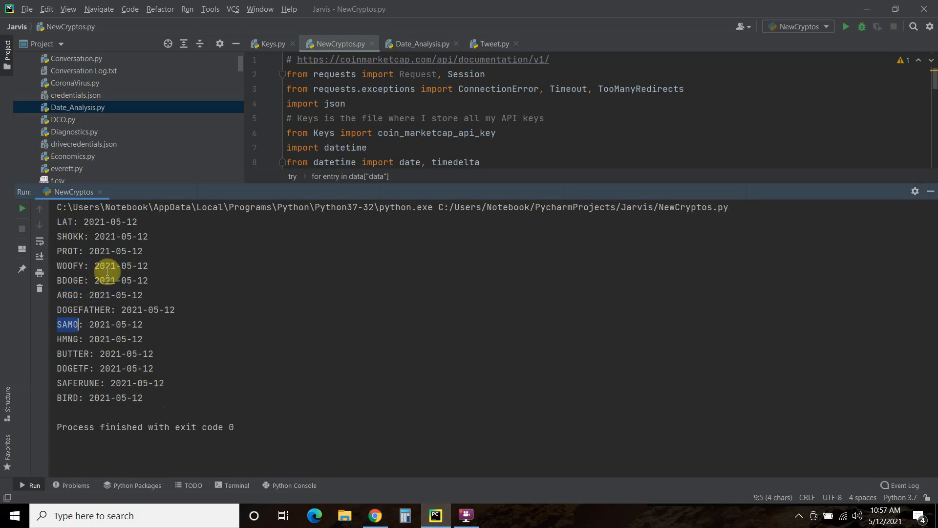
mouse_move(472, 222)
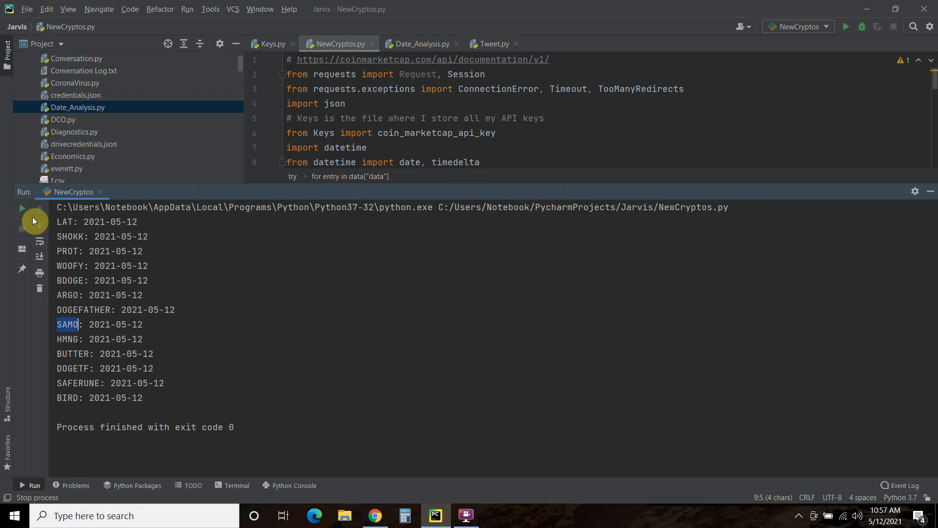
mouse_move(523, 191)
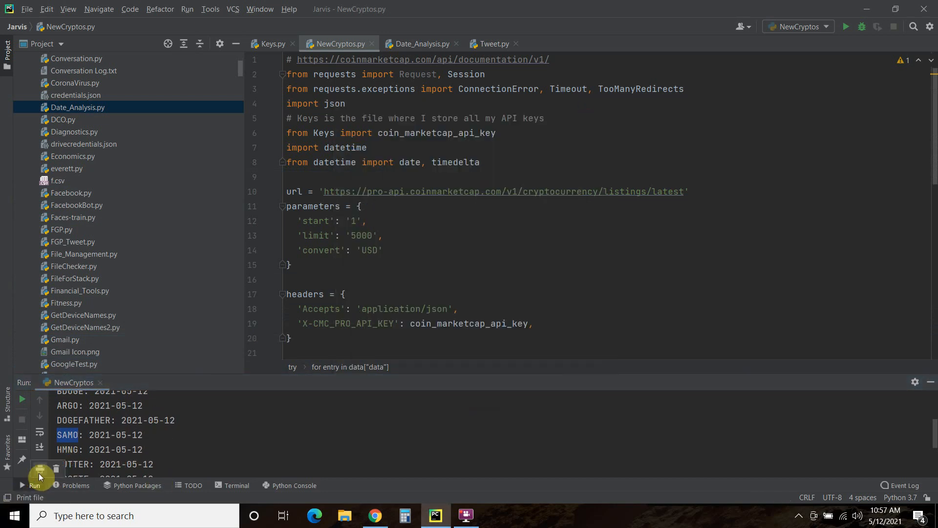
left_click(40, 468)
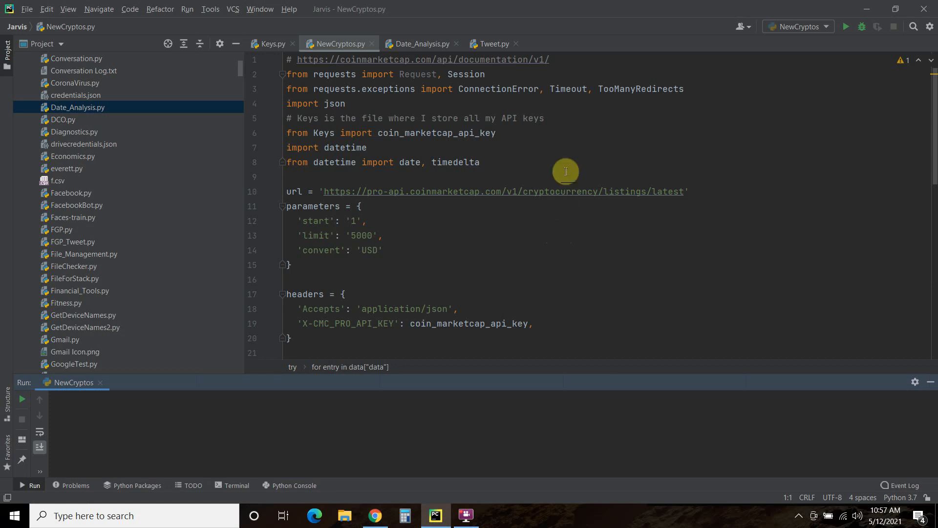
mouse_move(568, 154)
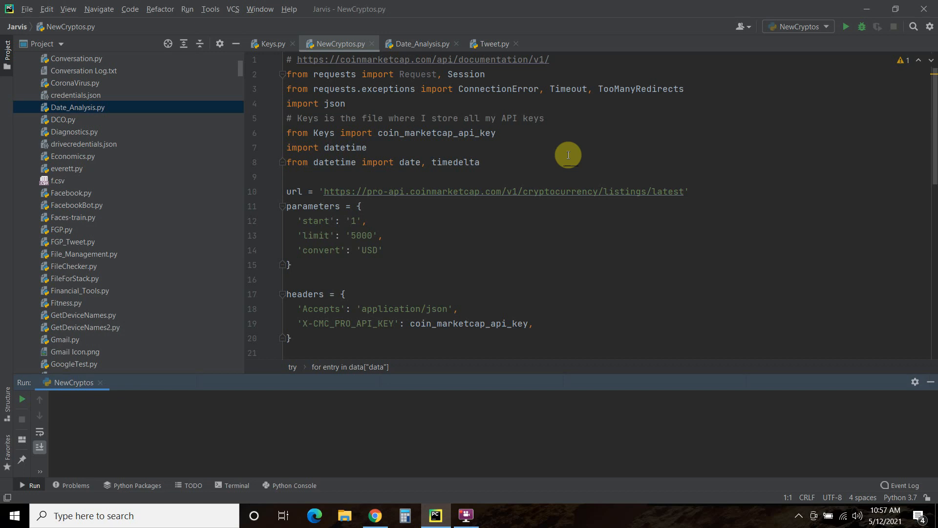
mouse_move(413, 457)
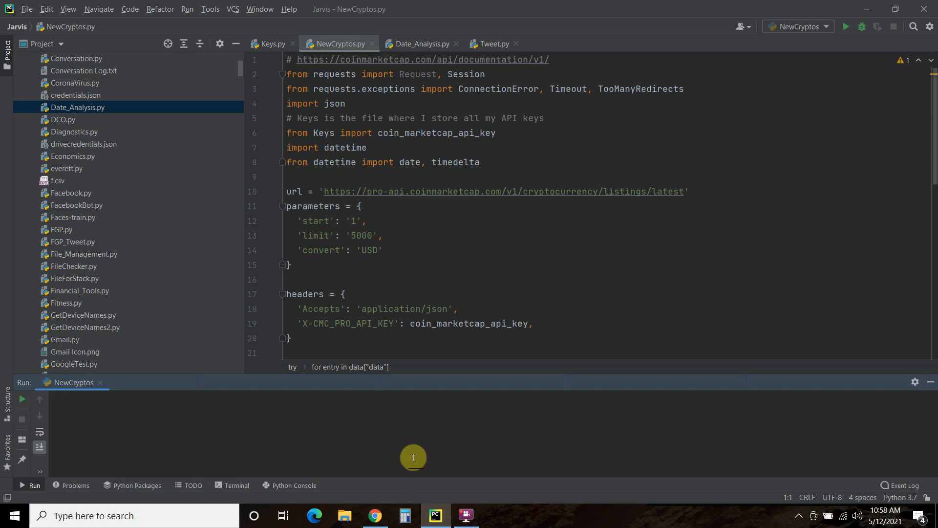
left_click(374, 515)
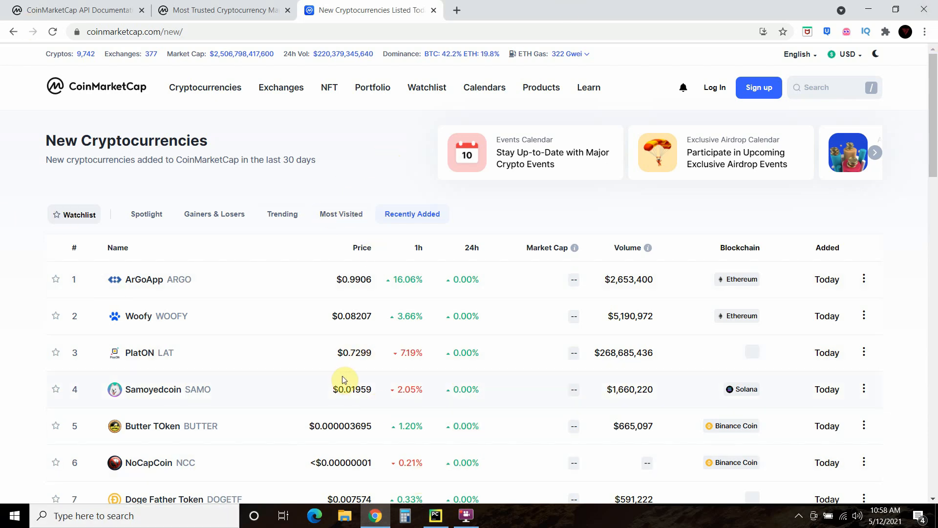
mouse_move(356, 133)
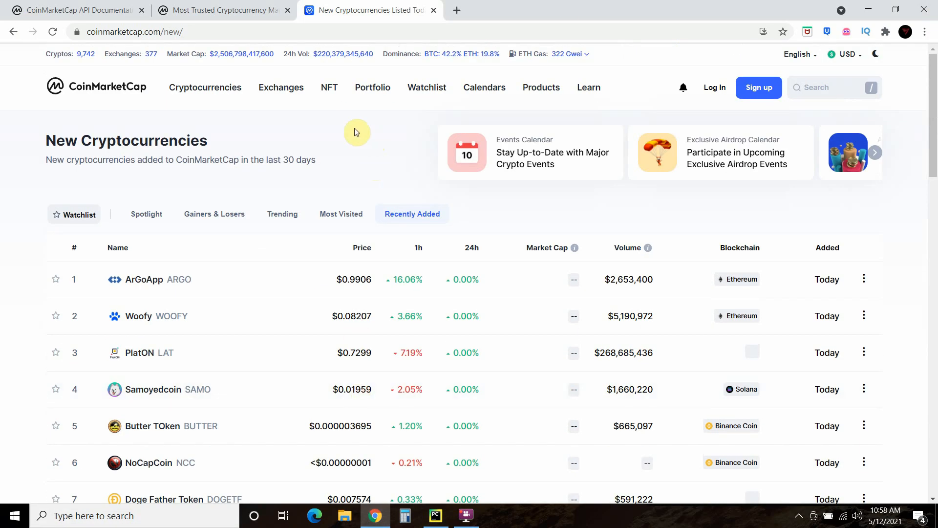
mouse_move(353, 130)
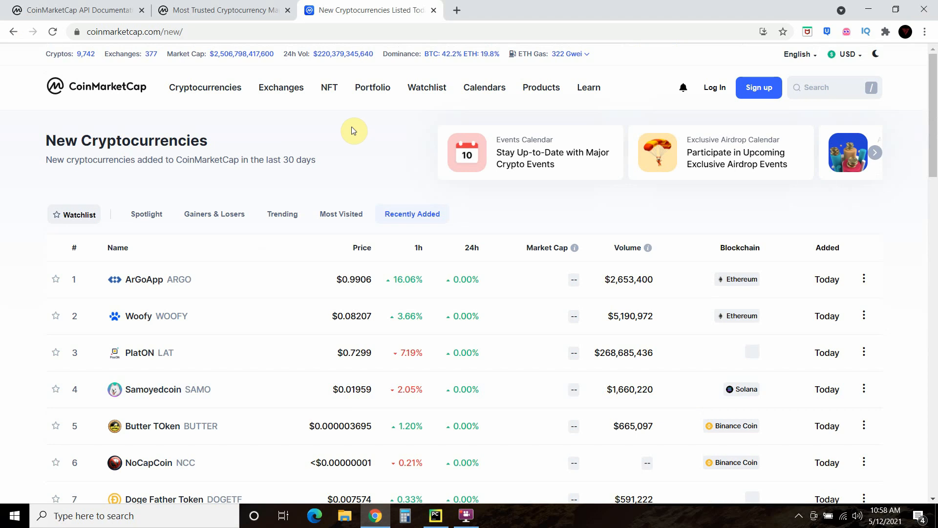
mouse_move(273, 141)
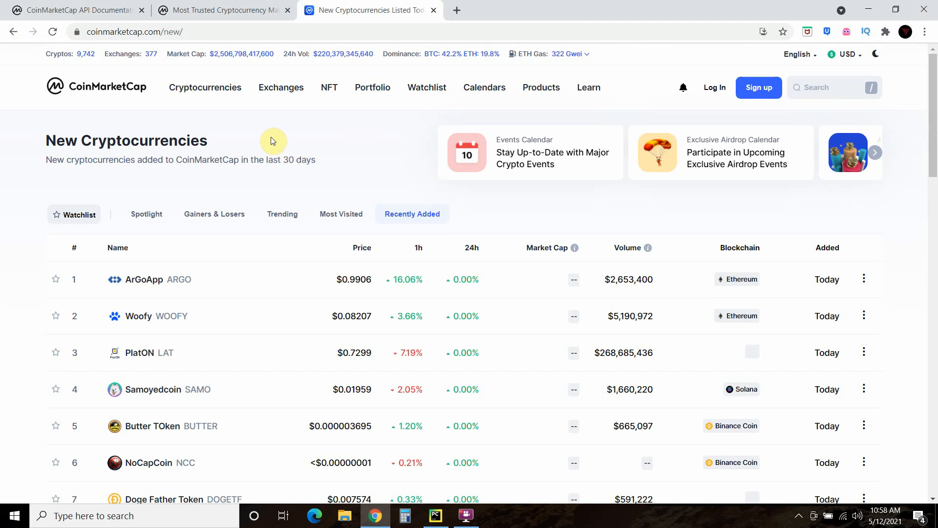
mouse_move(271, 135)
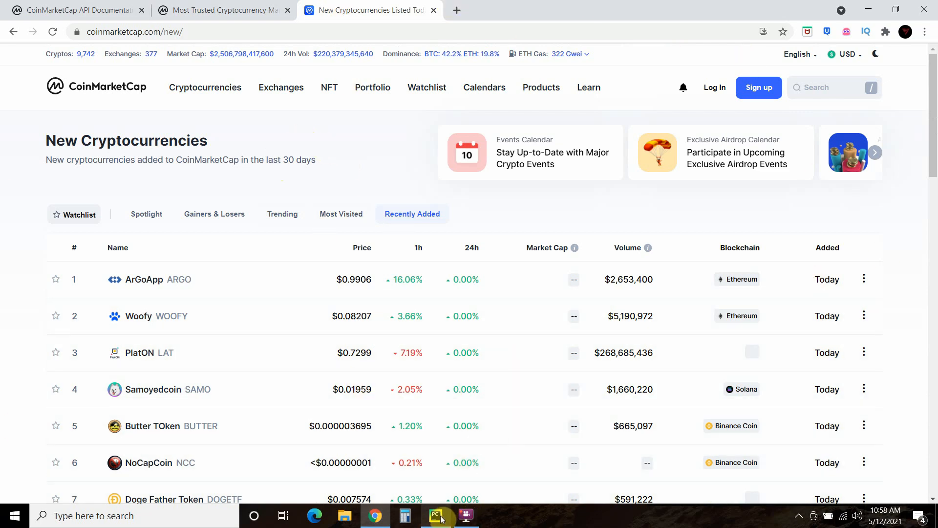
mouse_move(437, 515)
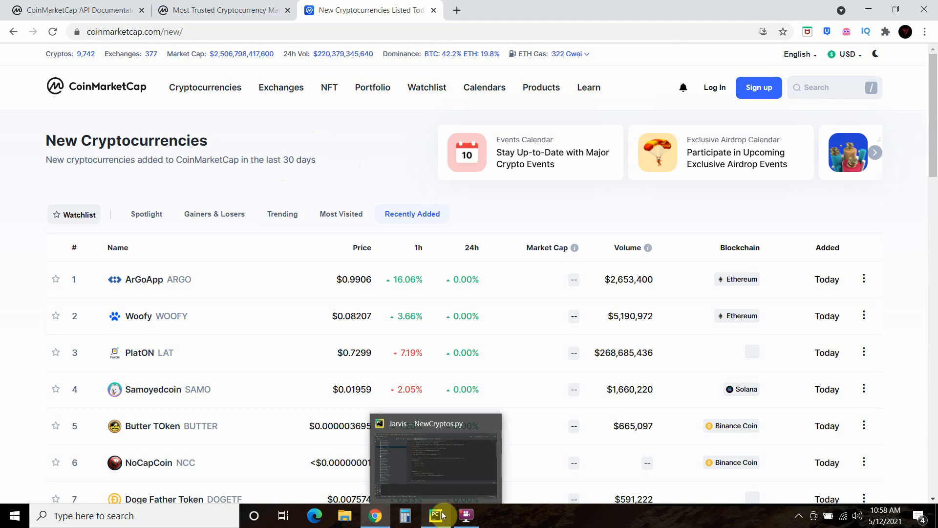
left_click(435, 515)
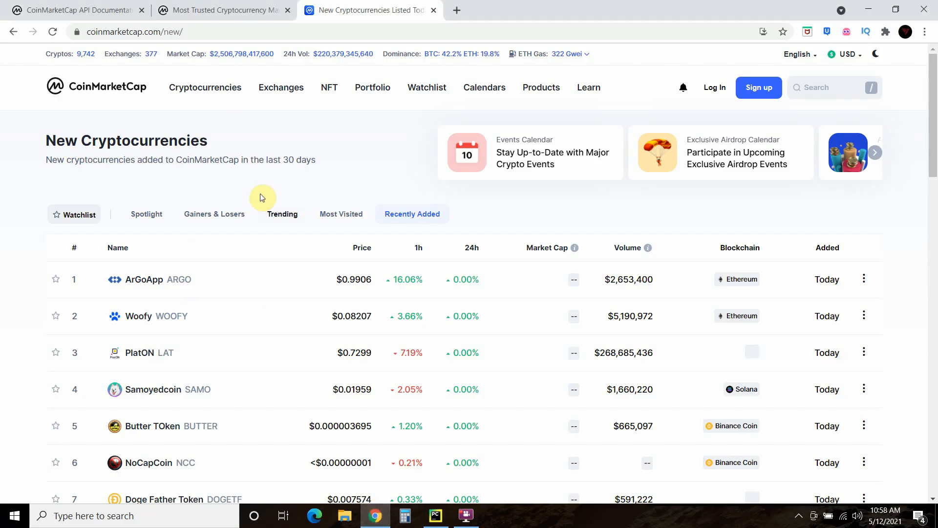
Step: Jump to the documentation's Quick Start Guide and expand its Python code example
left_click(72, 9)
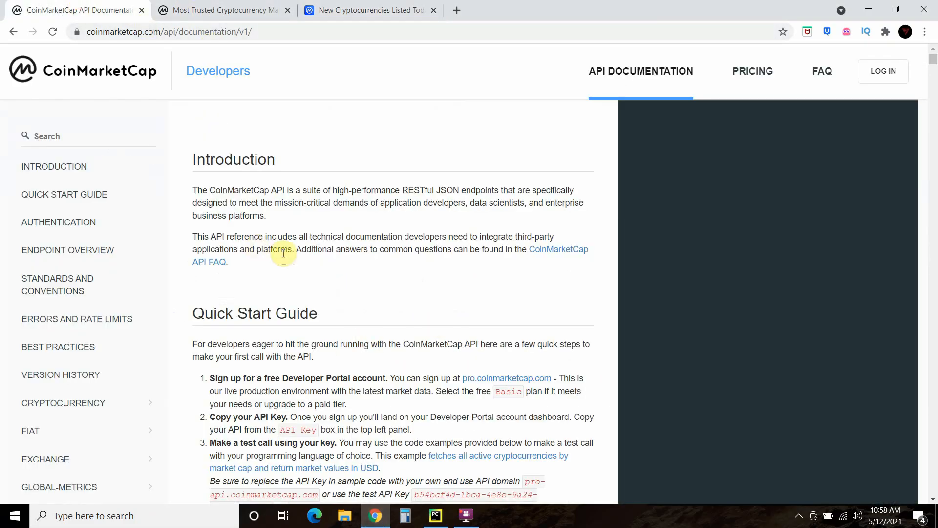
left_click(64, 194)
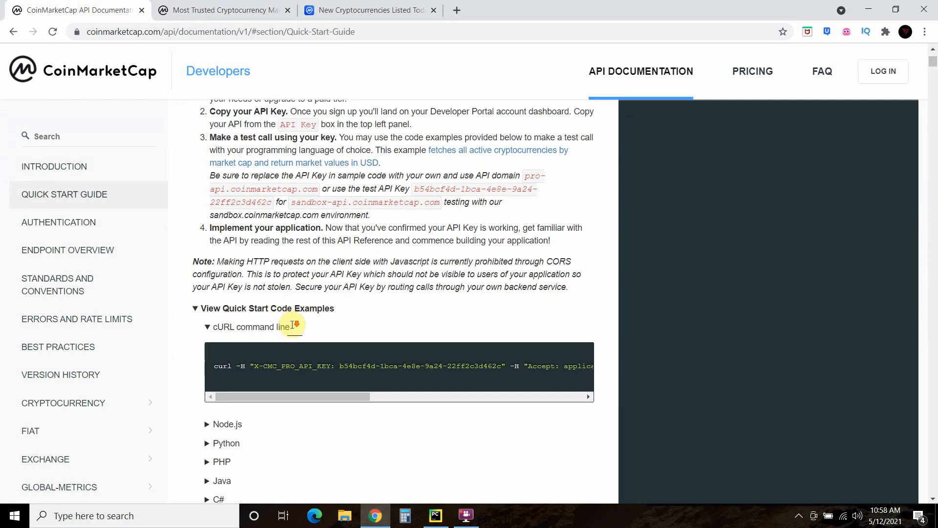
scroll("down", 3)
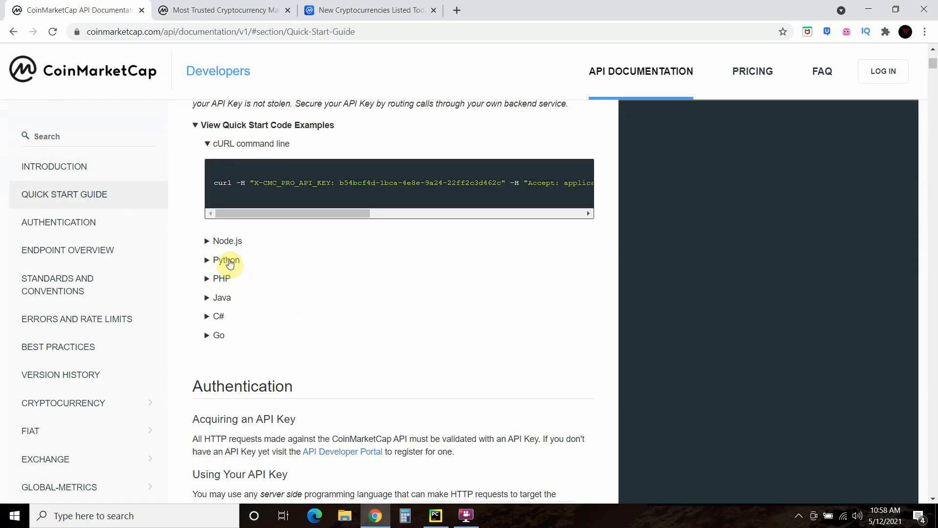
left_click(227, 260)
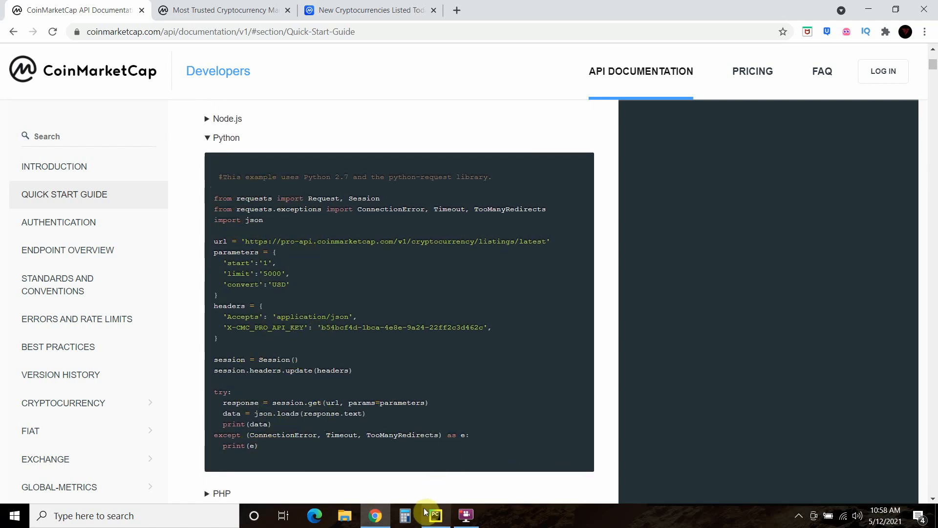
left_click(435, 515)
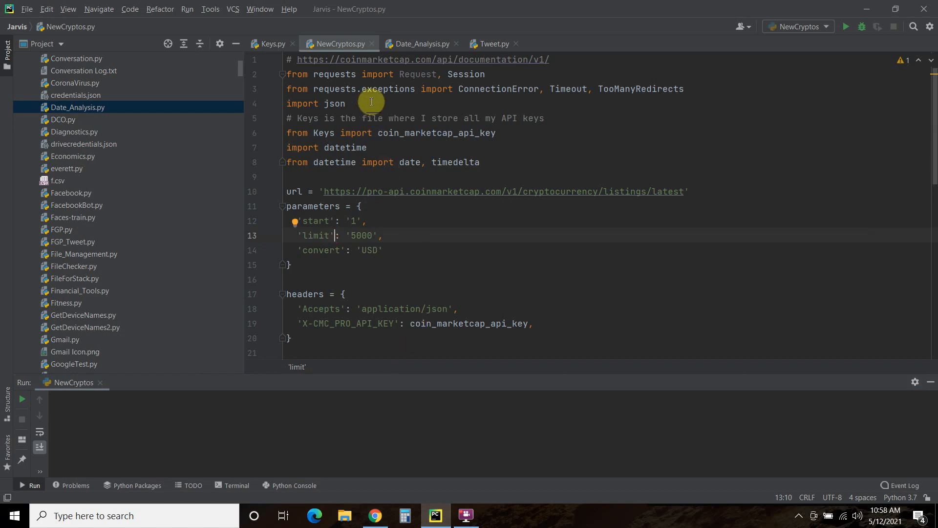
double_click(417, 74)
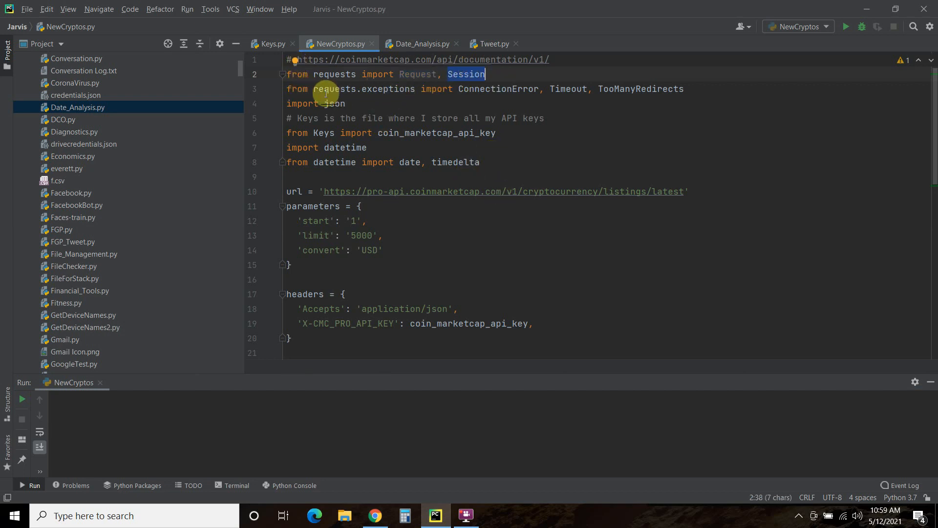
mouse_move(445, 312)
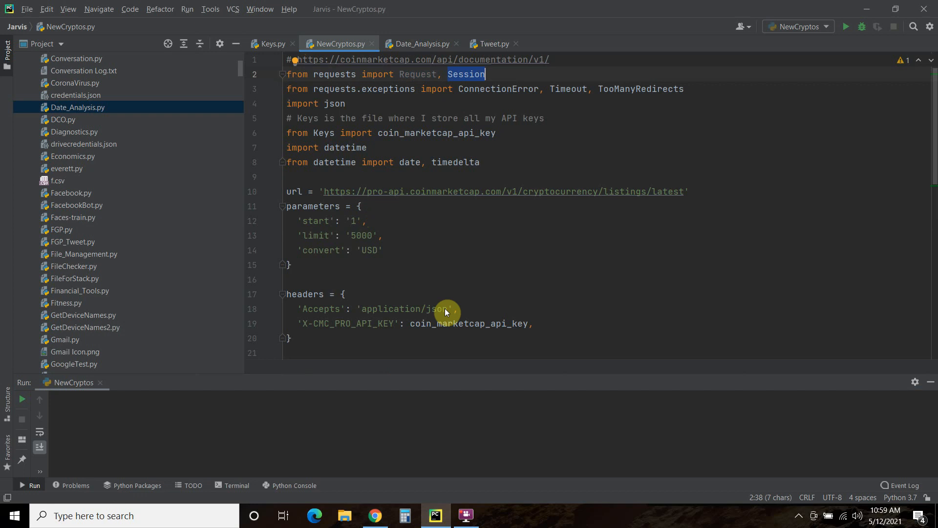
mouse_move(365, 89)
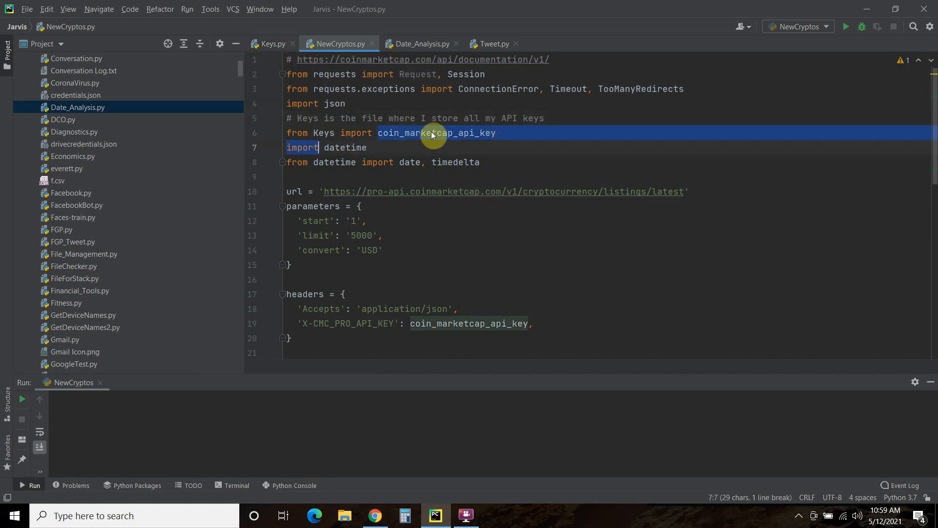
left_click(375, 515)
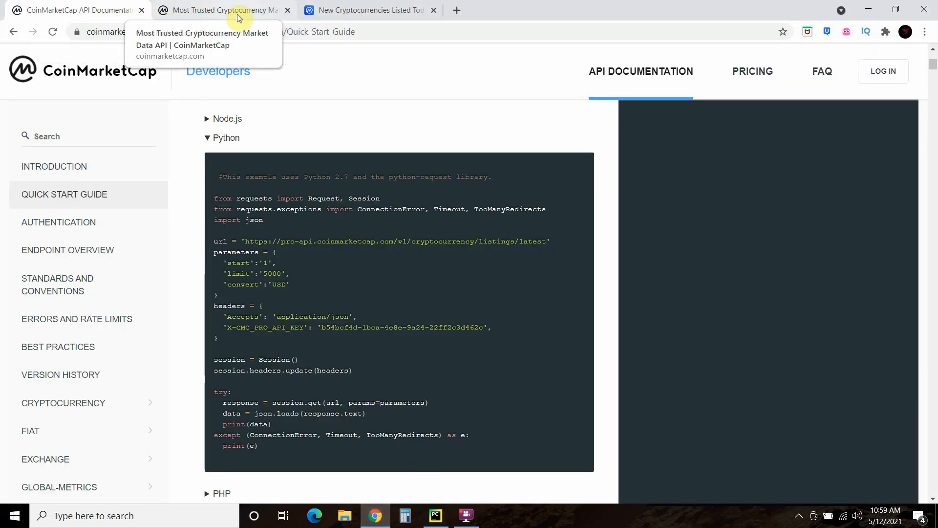
Step: Switch to the 'Most Trusted Cryptocurrency Market Data API' tab with its API-key offer
left_click(221, 11)
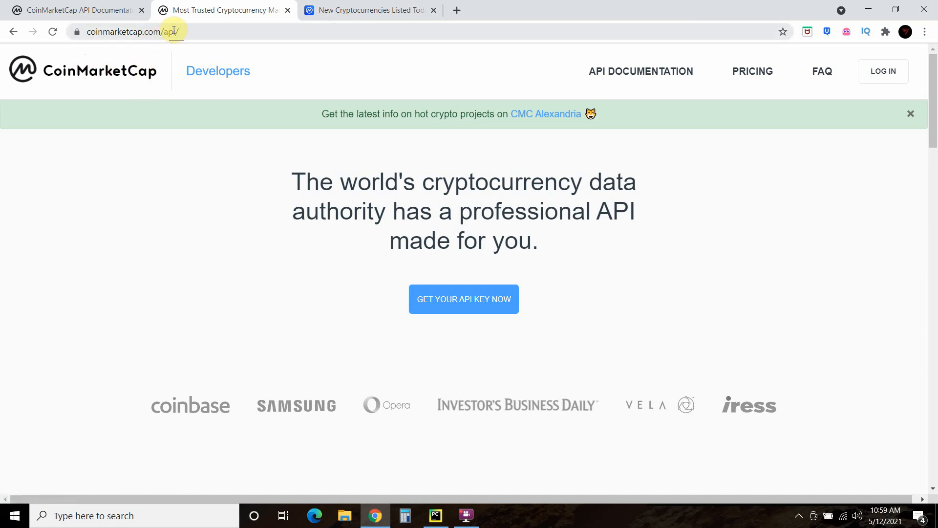
mouse_move(474, 316)
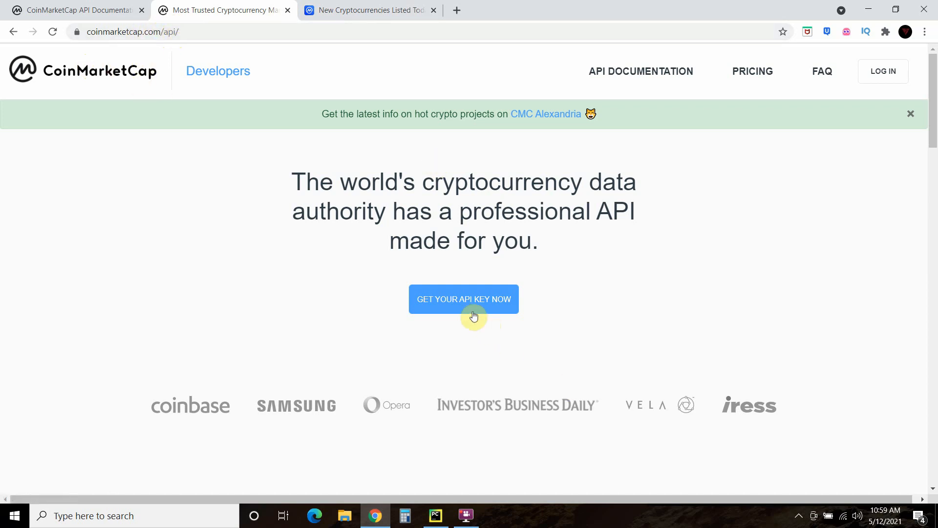
mouse_move(548, 323)
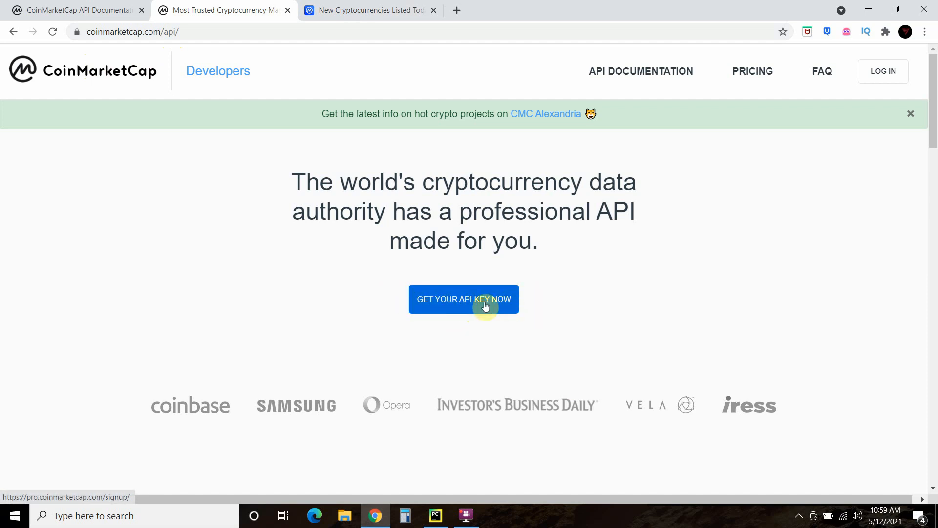
mouse_move(336, 4)
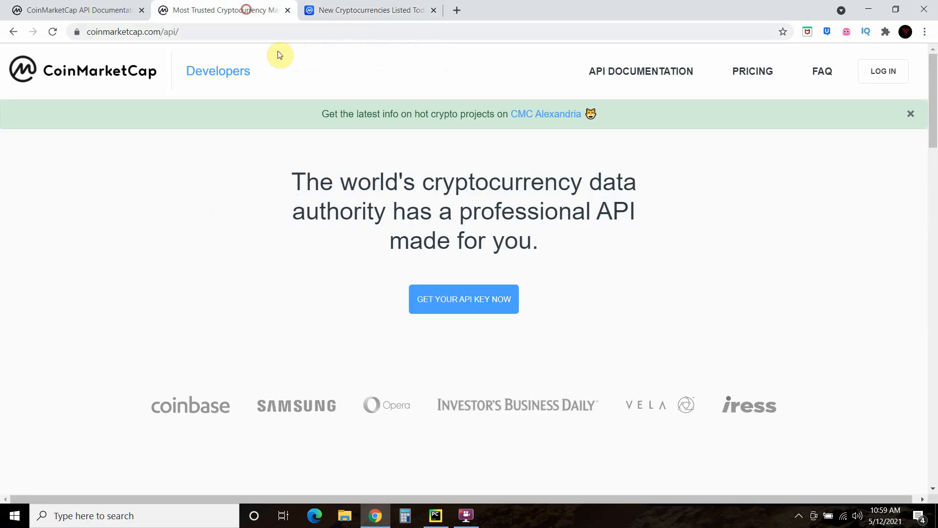
mouse_move(167, 202)
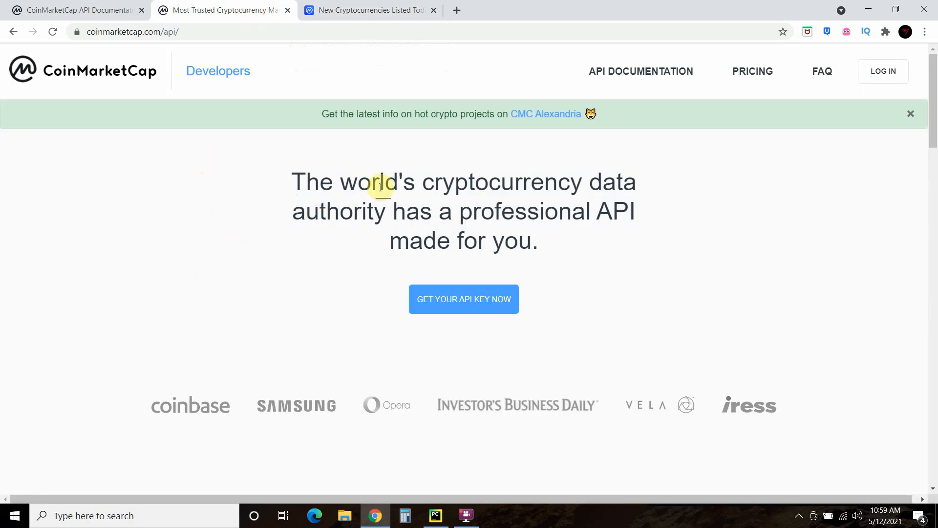
left_click(435, 515)
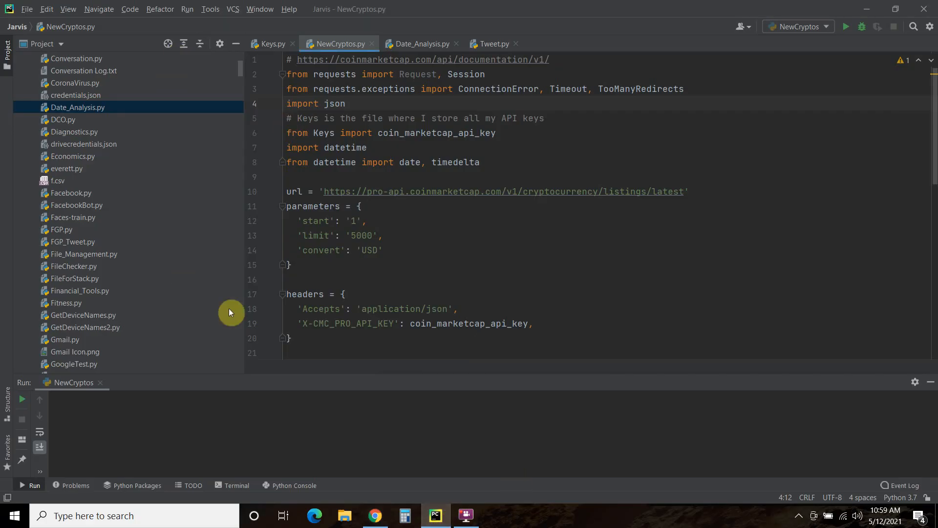
mouse_move(497, 133)
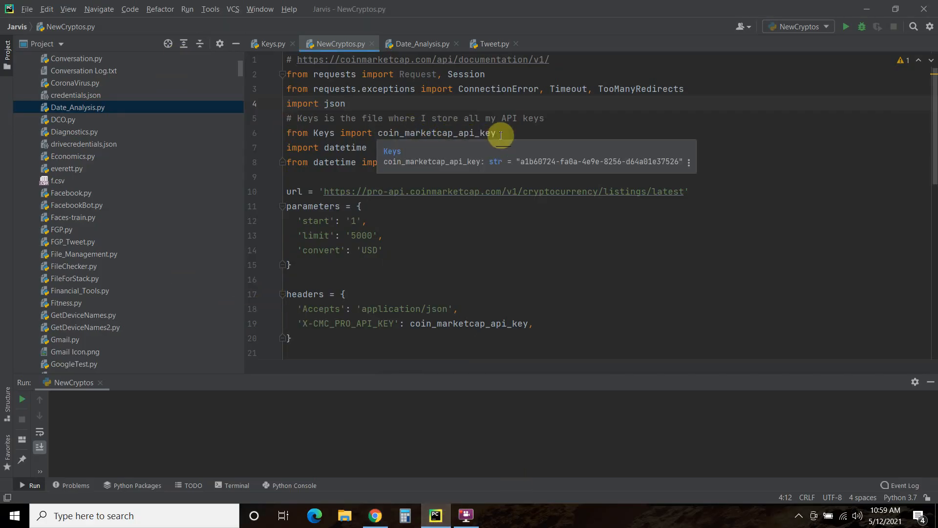
type("= \"")
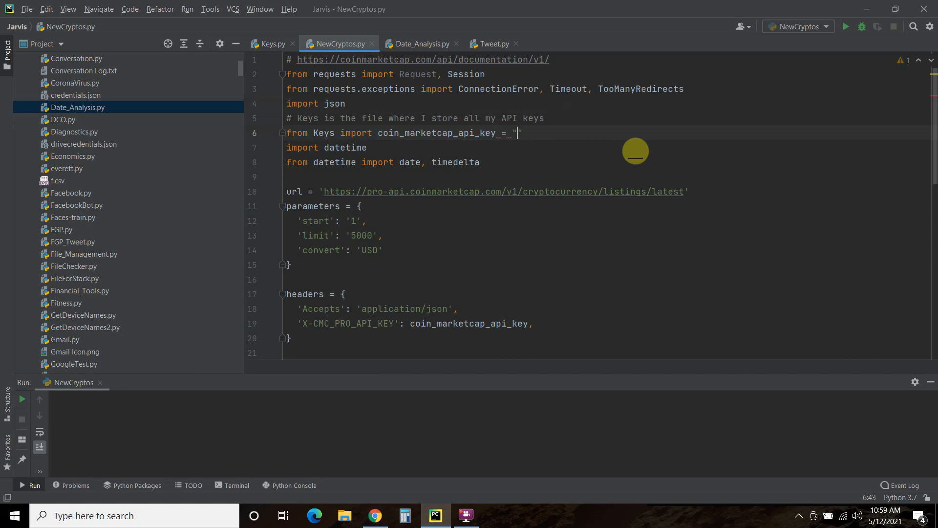
key("BackSpace")
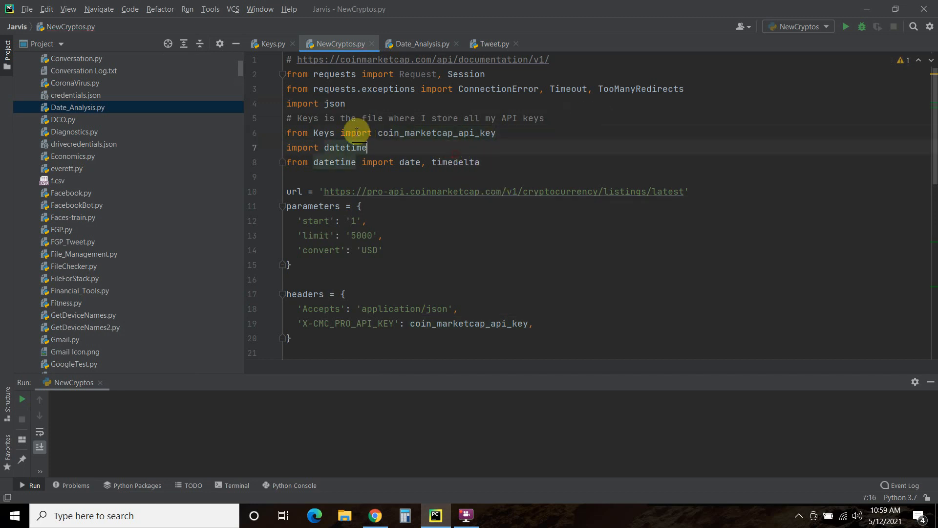
double_click(437, 133)
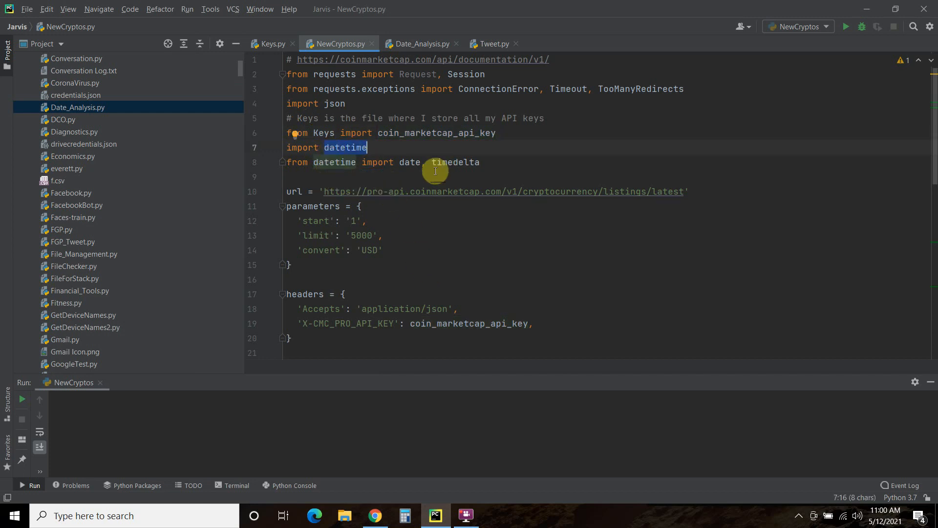
double_click(455, 163)
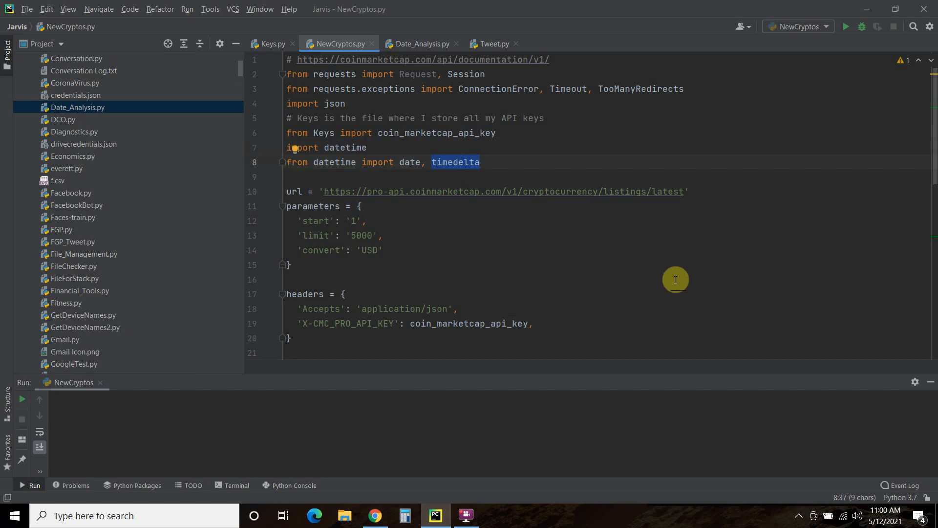
mouse_move(403, 172)
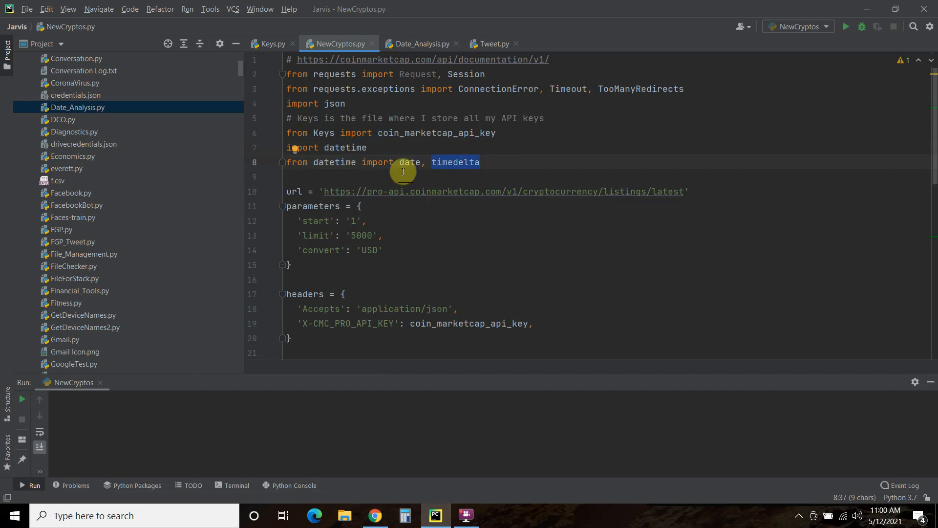
scroll("down", 3)
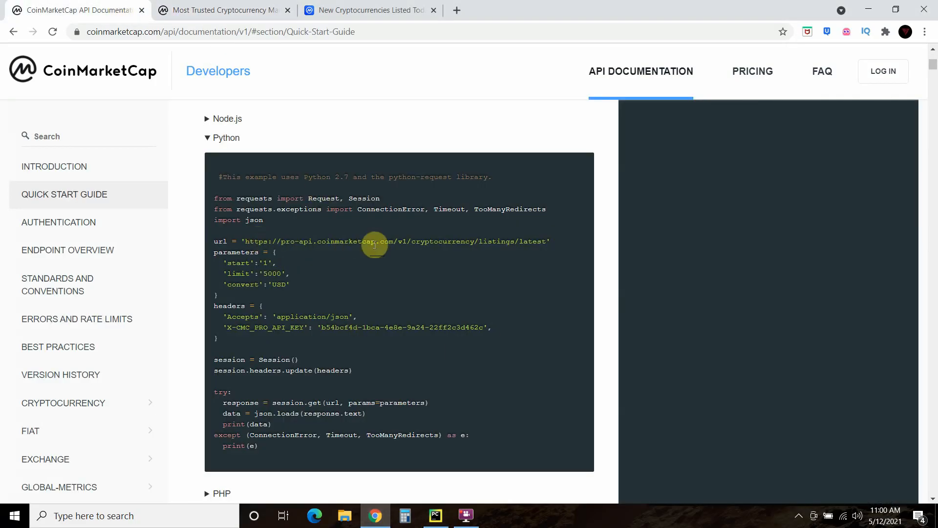
double_click(402, 241)
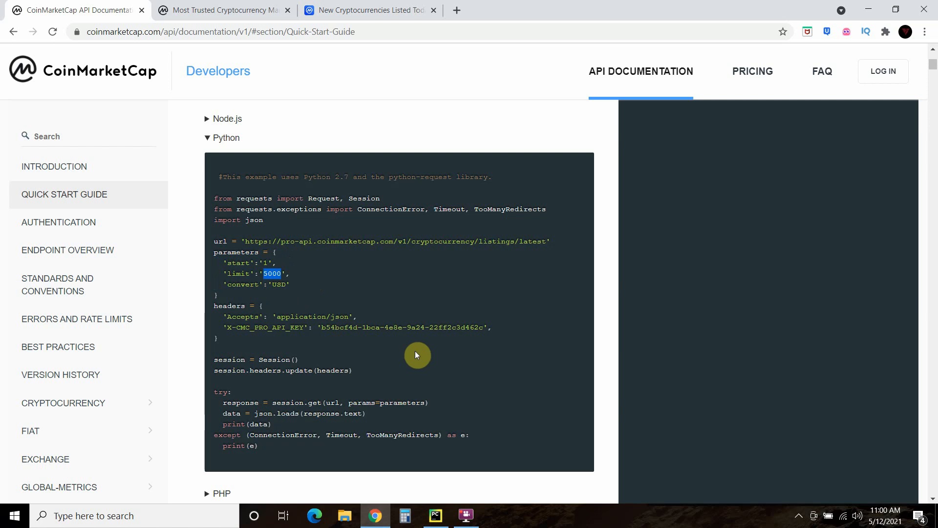
mouse_move(417, 338)
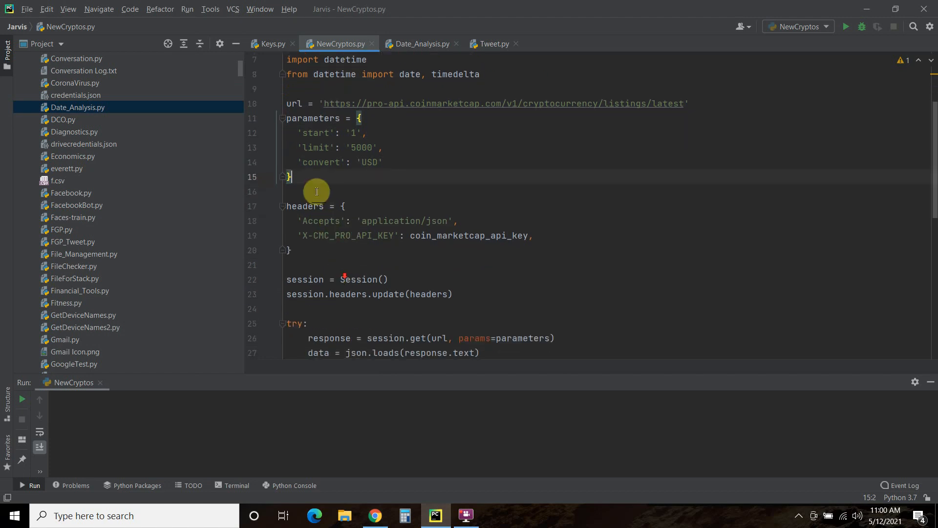
left_click(374, 516)
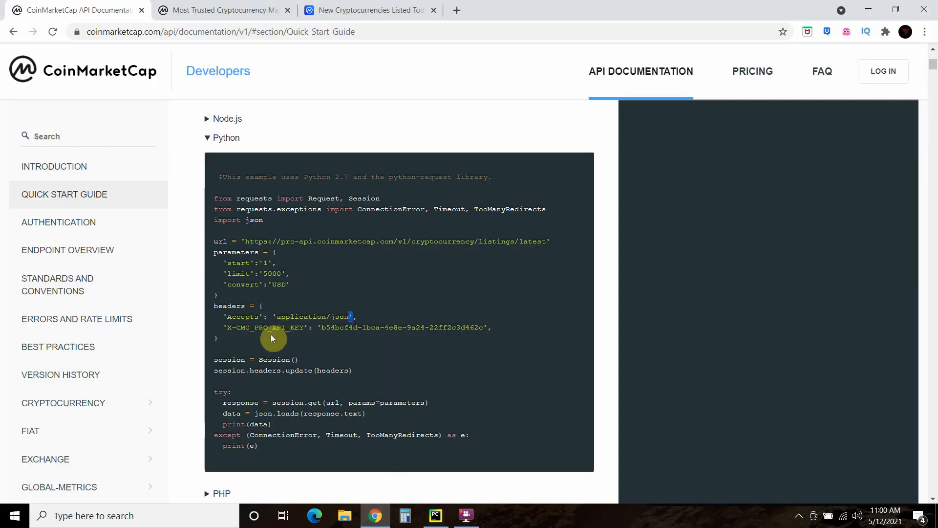
double_click(269, 328)
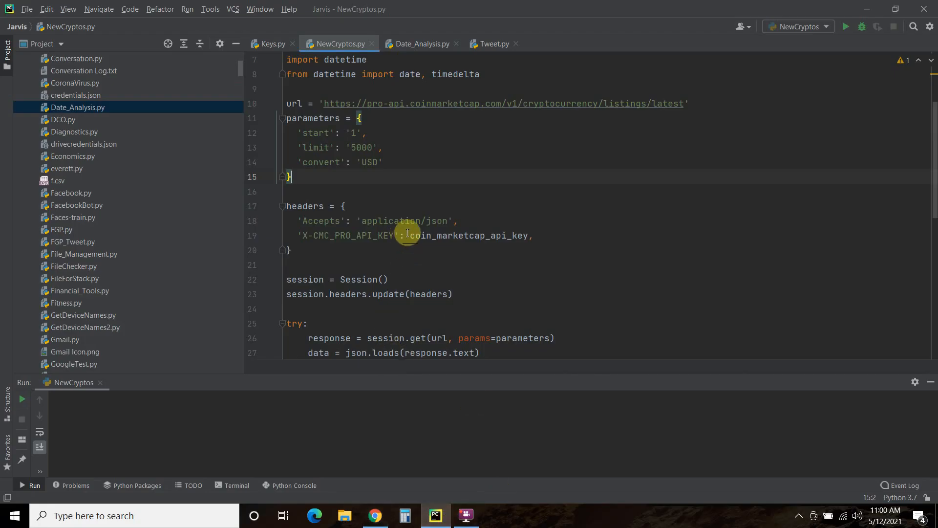
double_click(458, 235)
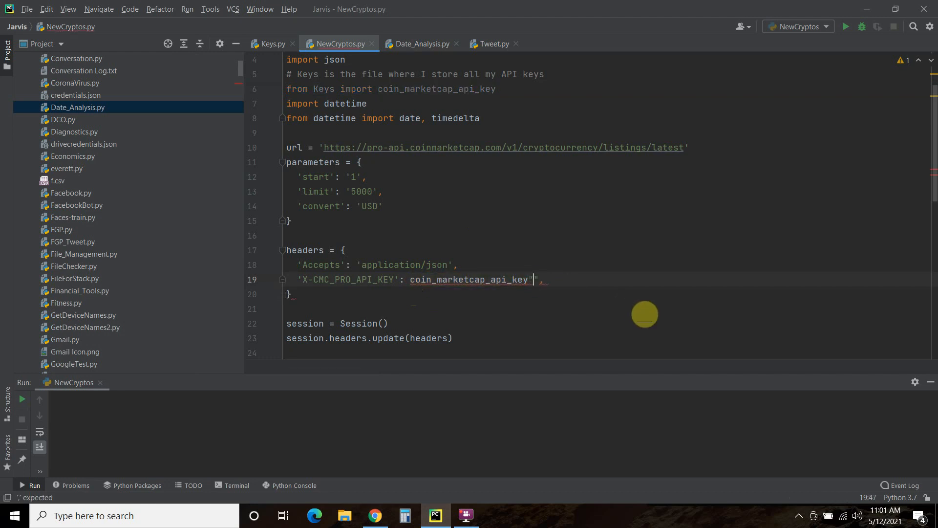
type("\"API KEY\"")
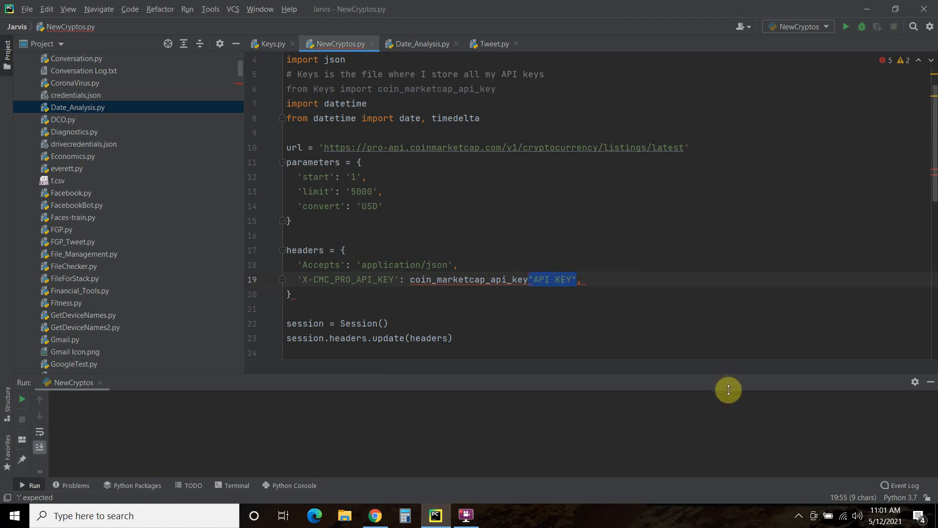
key("Delete")
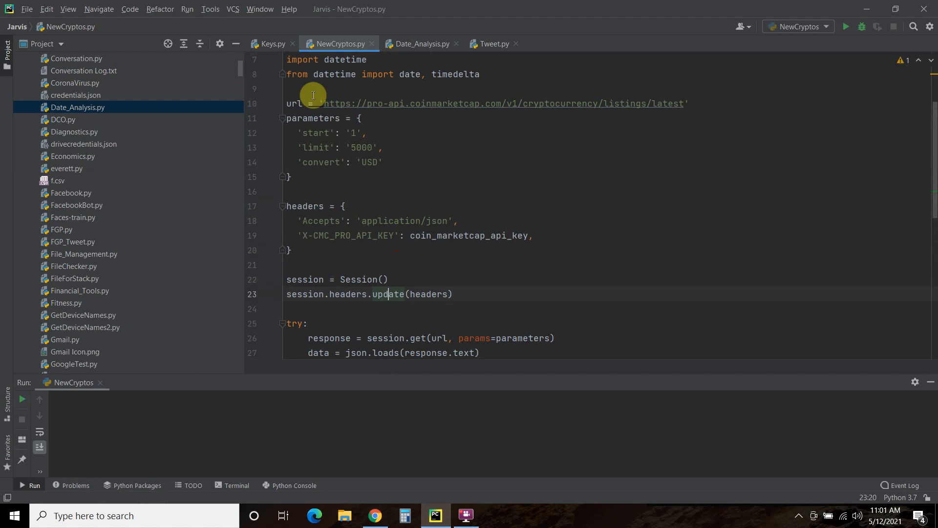
Step: Highlight the example's session setup lines, then go back to NewCryptos.py's request code
left_click(347, 293)
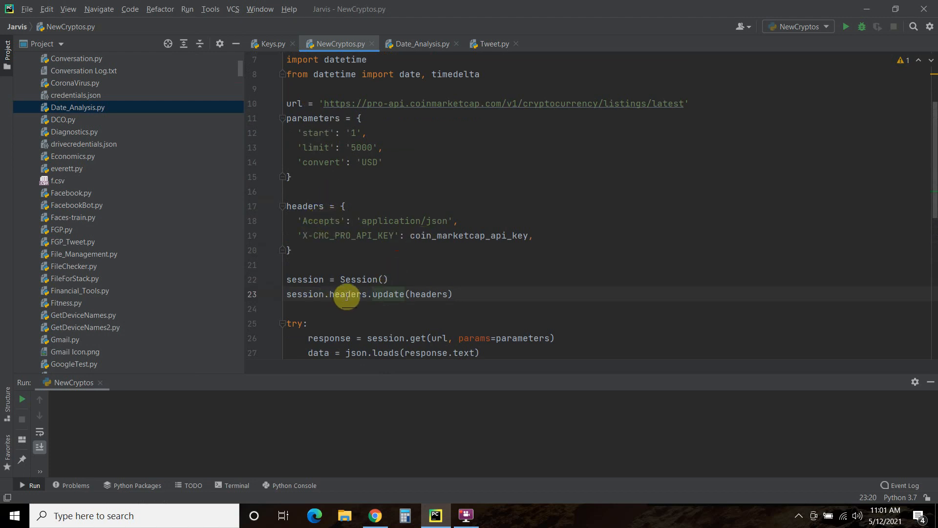
double_click(427, 293)
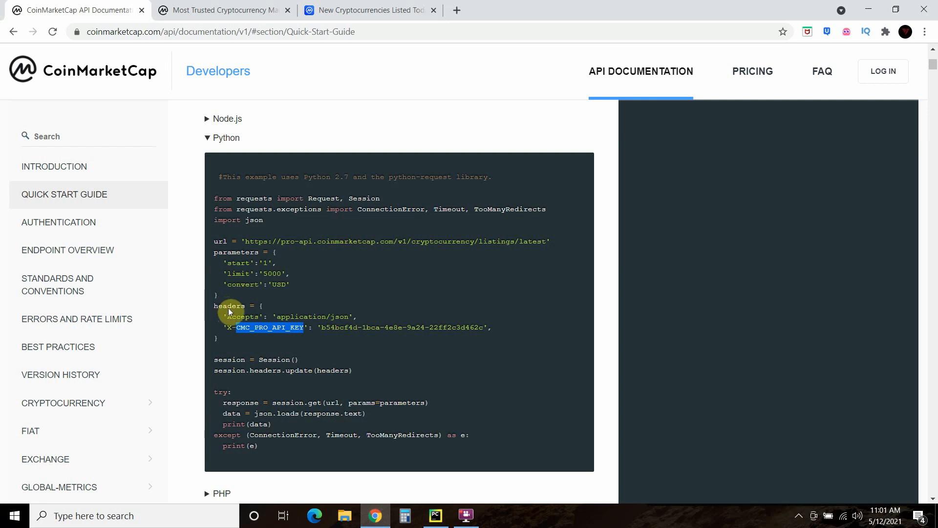
scroll("down", 3)
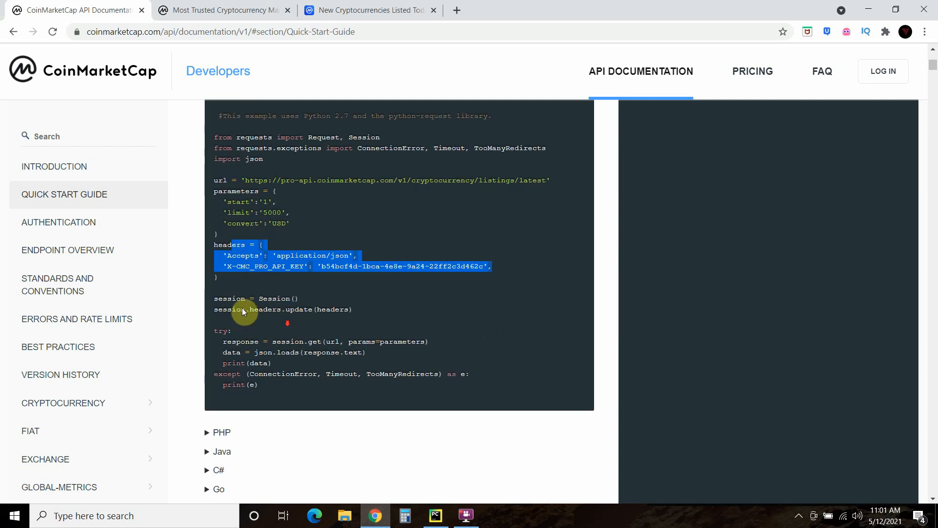
left_click_drag(243, 309, 359, 309)
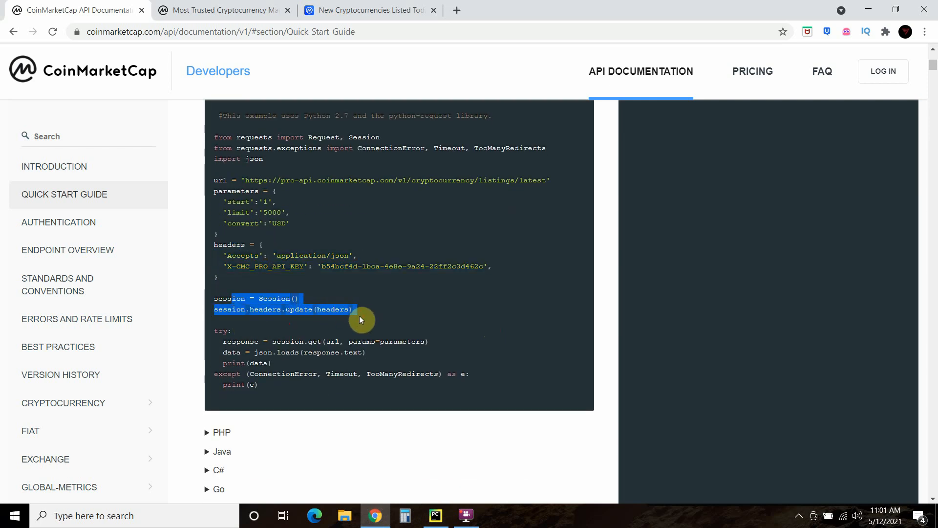
scroll("down", 3)
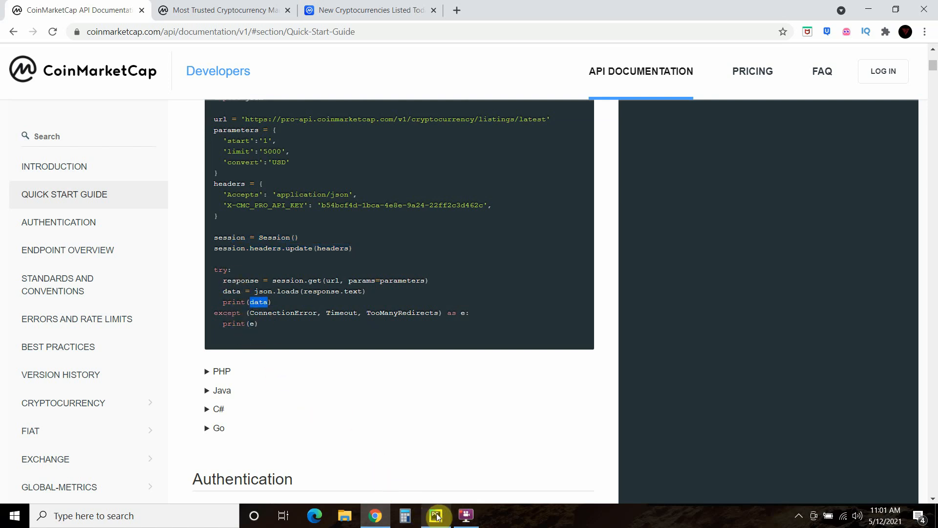
left_click(435, 515)
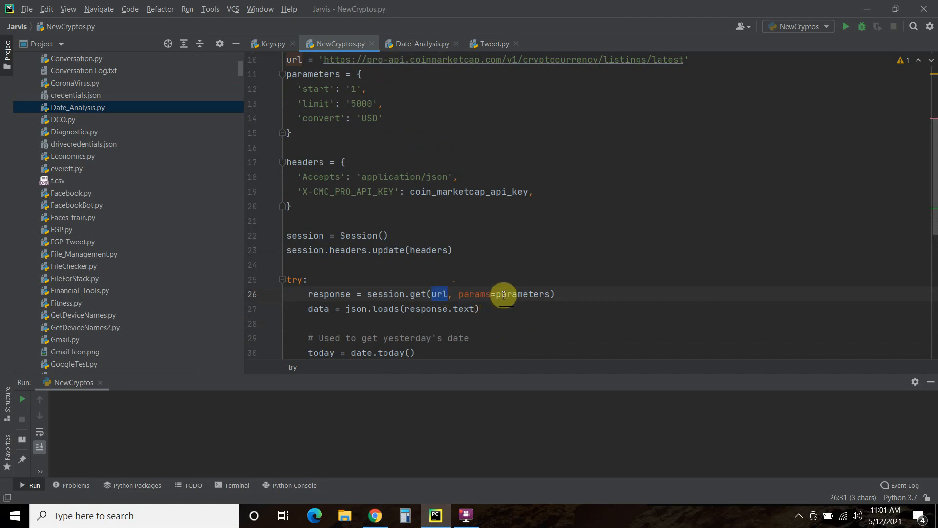
mouse_move(371, 81)
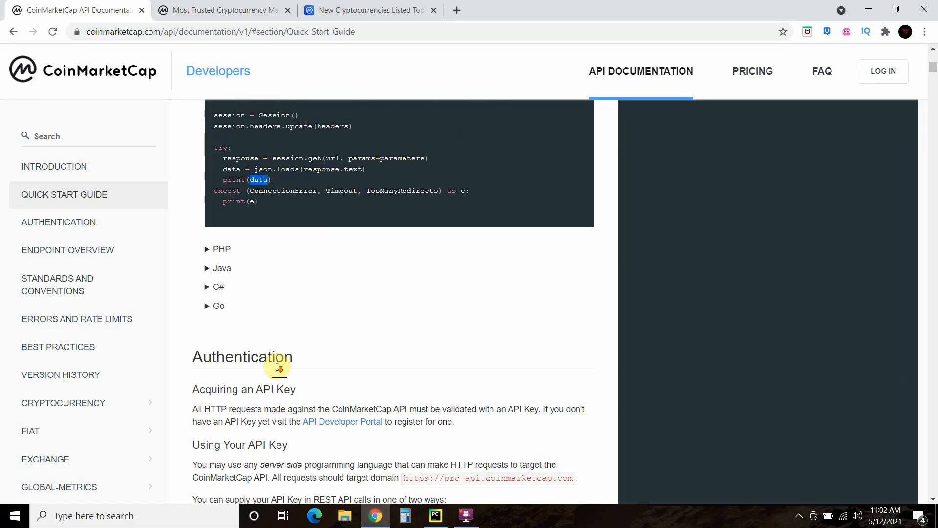
Step: Select the 'data' key in the listings/latest response sample, then return to NewCryptos.py
left_click(58, 222)
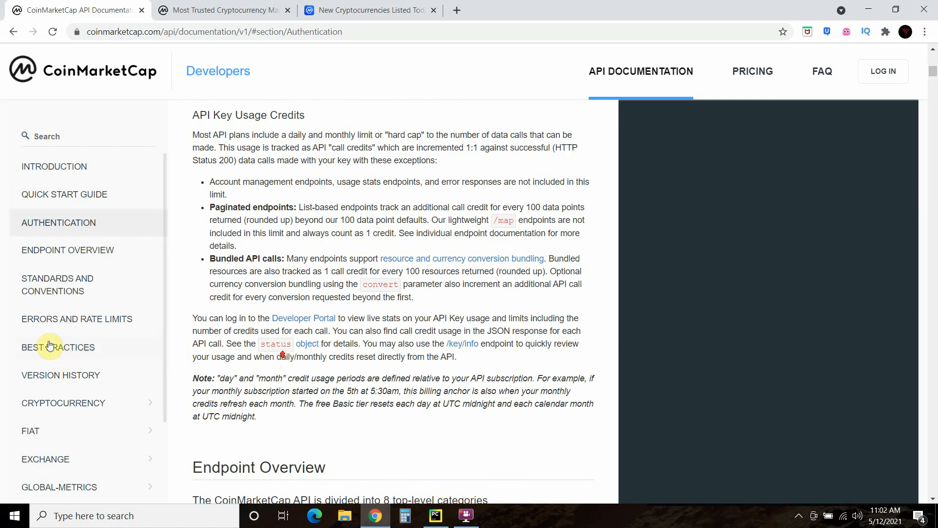
scroll("down", 3)
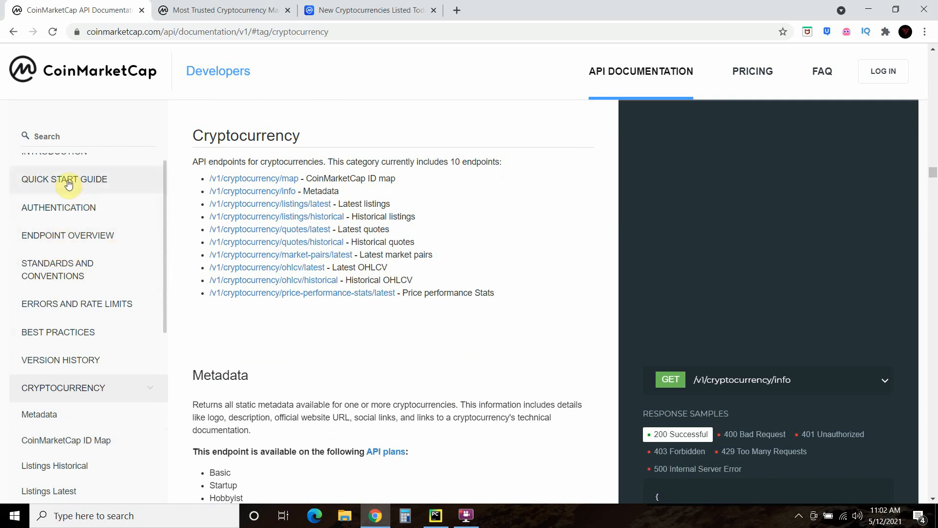
mouse_move(306, 207)
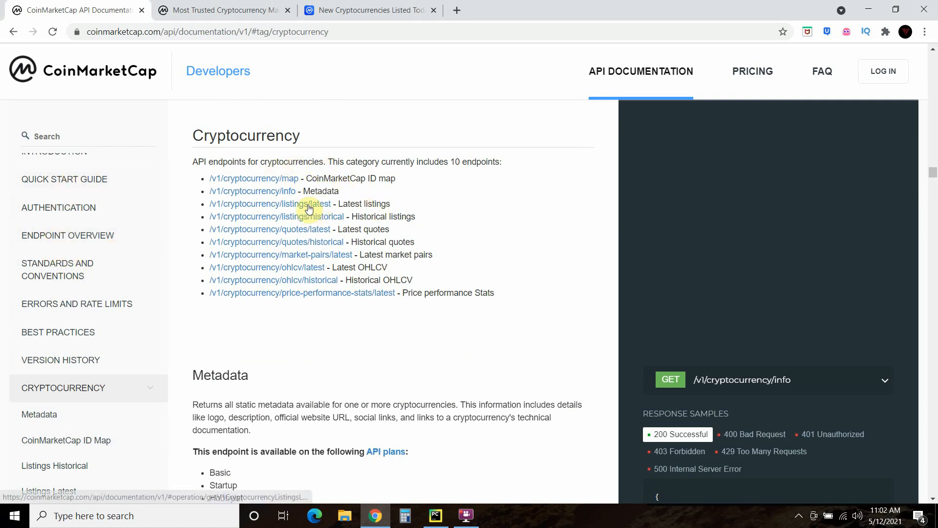
mouse_move(305, 207)
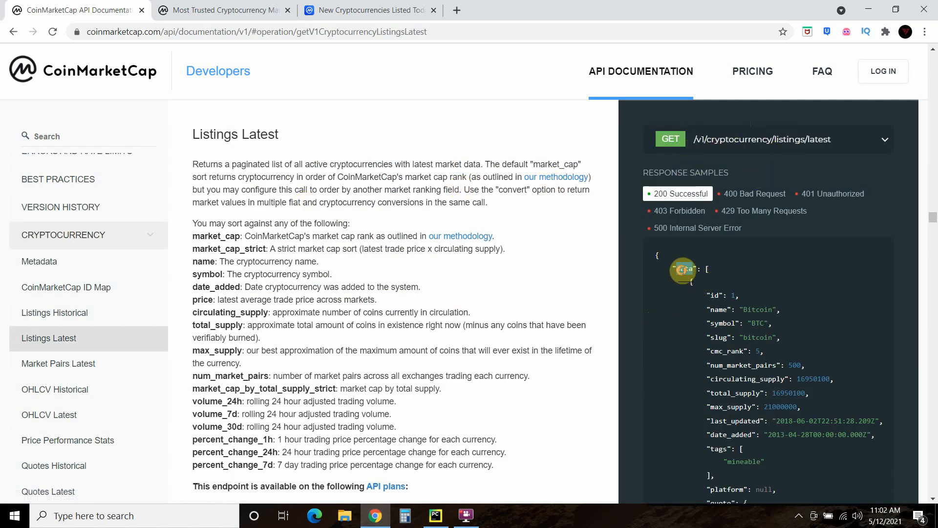
scroll("down", 3)
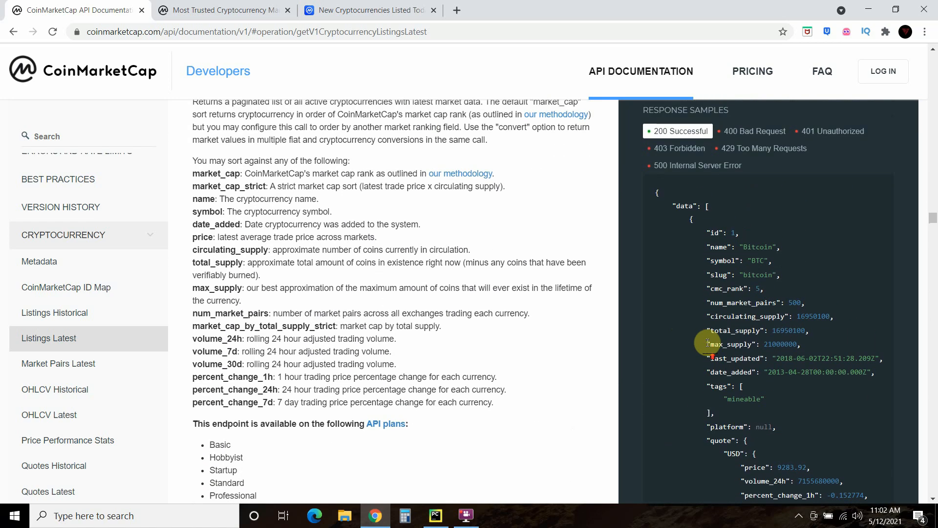
double_click(684, 208)
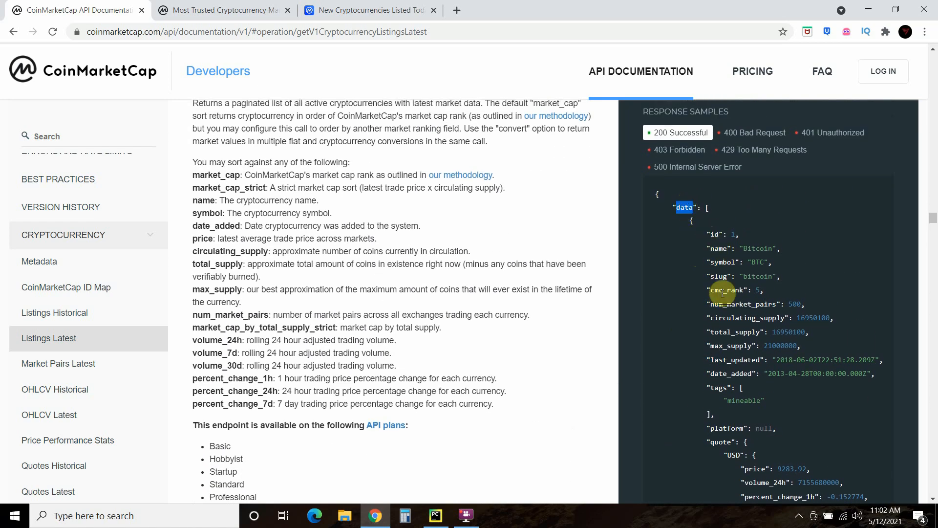
scroll("down", 3)
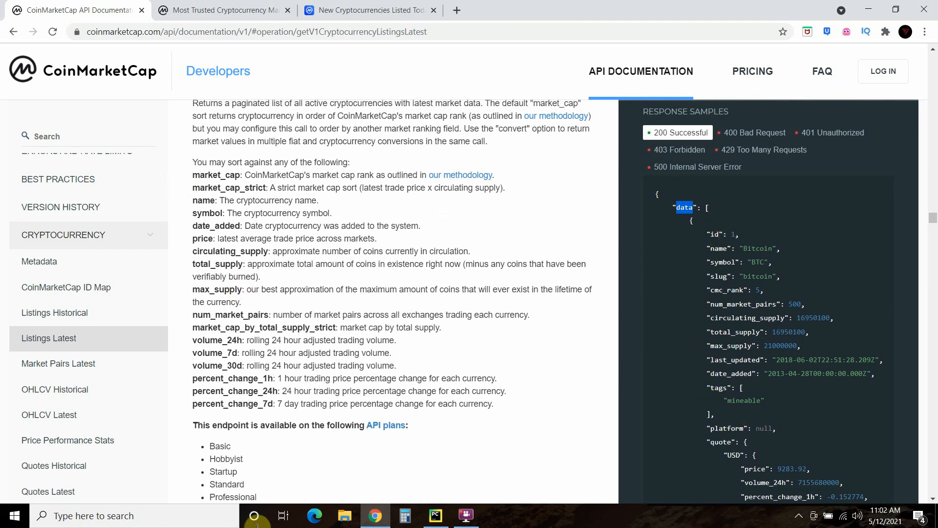
left_click(434, 515)
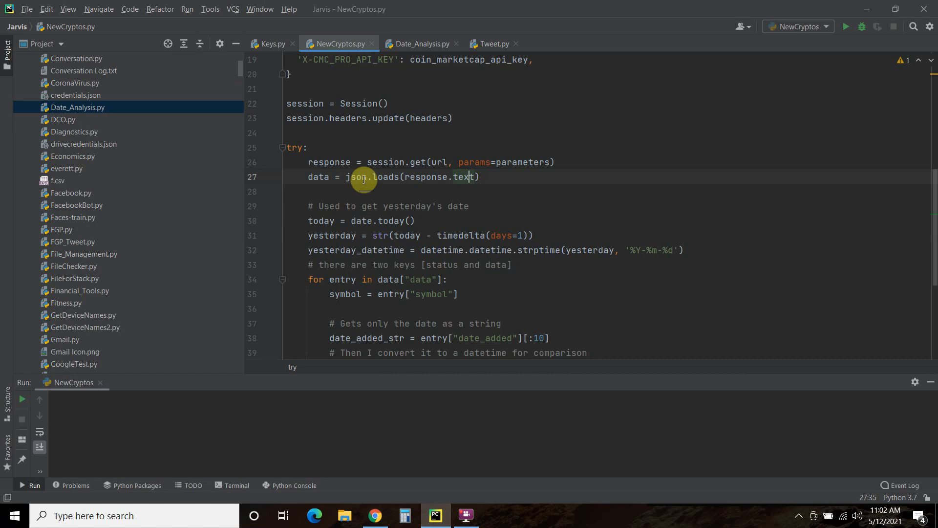
double_click(361, 221)
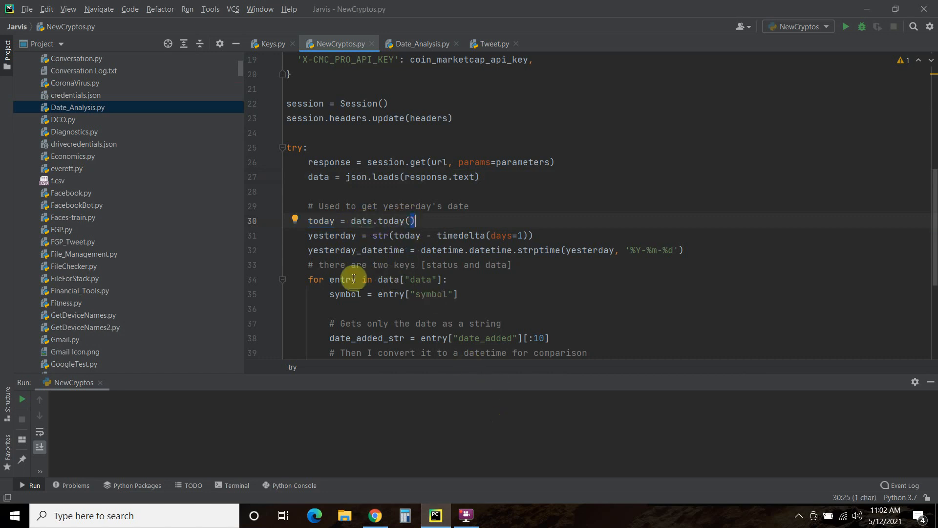
double_click(332, 235)
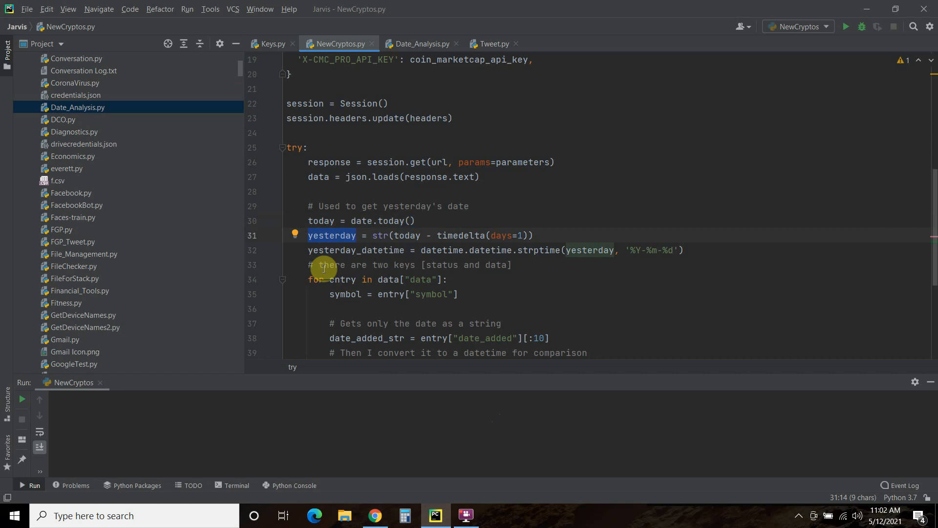
mouse_move(346, 235)
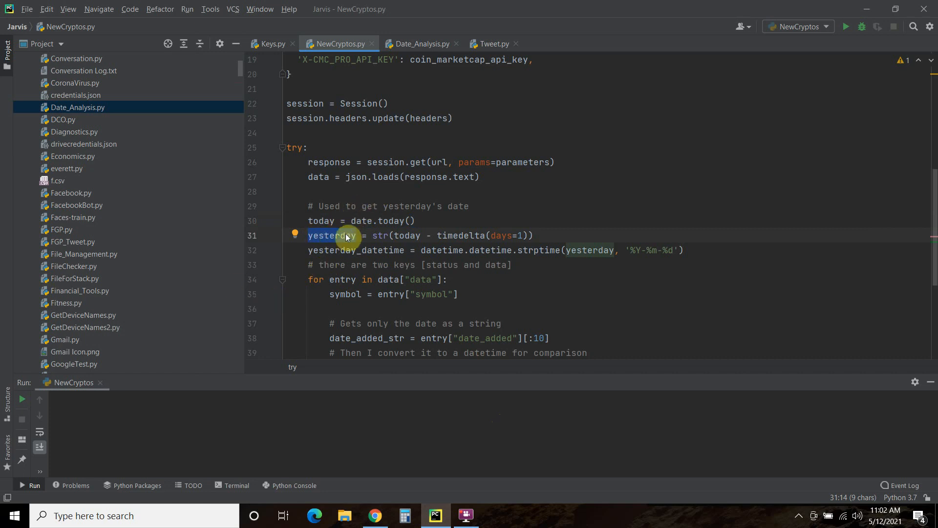
mouse_move(455, 253)
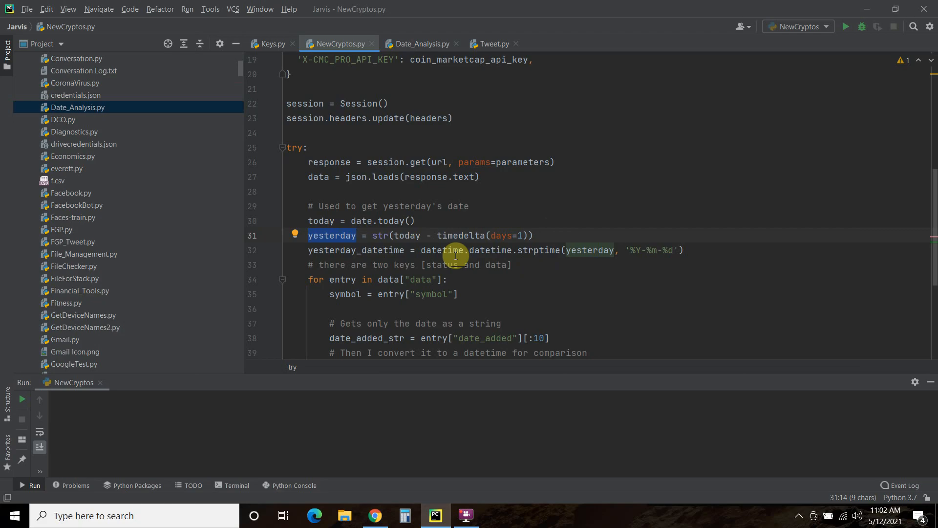
left_click(374, 515)
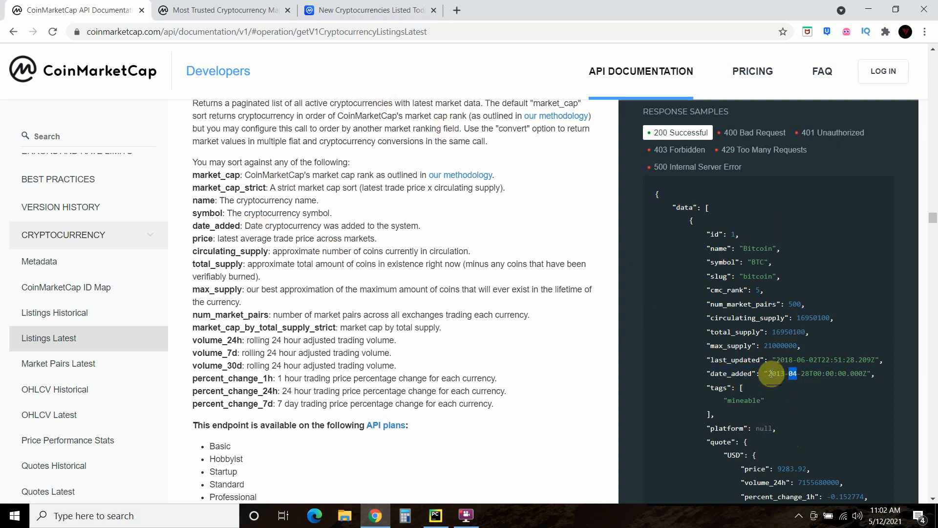
Step: Compare the sample date_added value with the script's datetime conversion of yesterday
left_click_drag(788, 372, 805, 373)
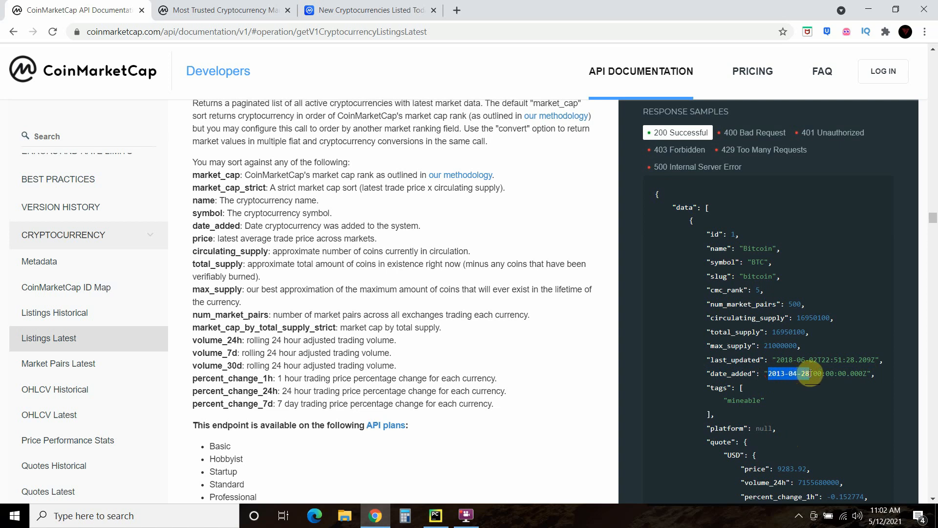
mouse_move(727, 235)
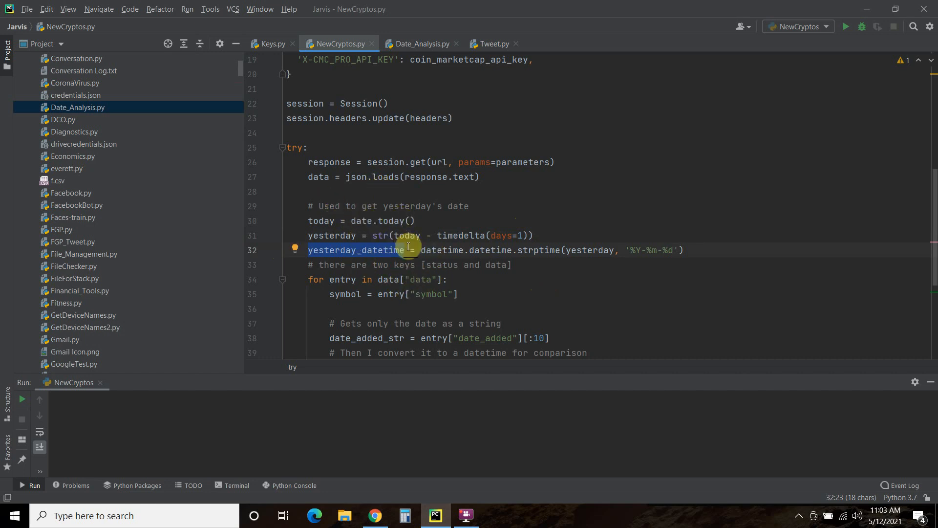
left_click(446, 250)
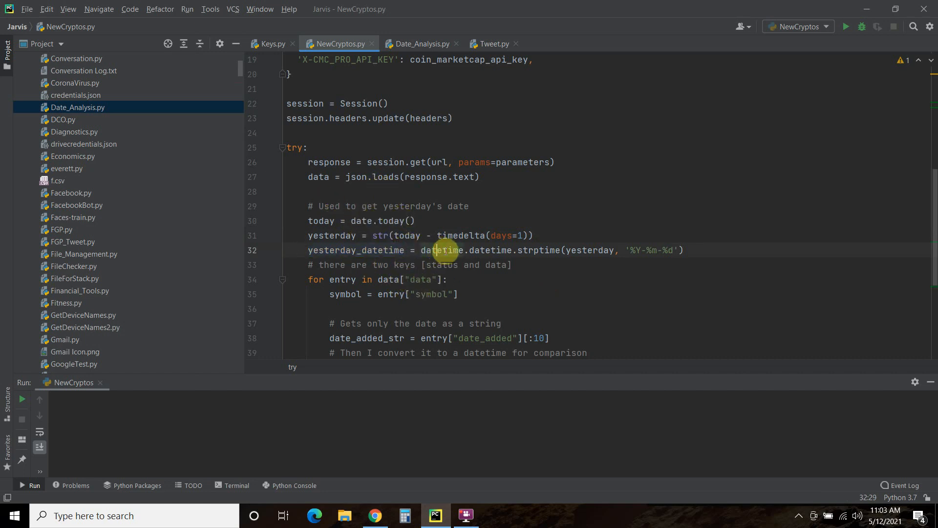
double_click(538, 251)
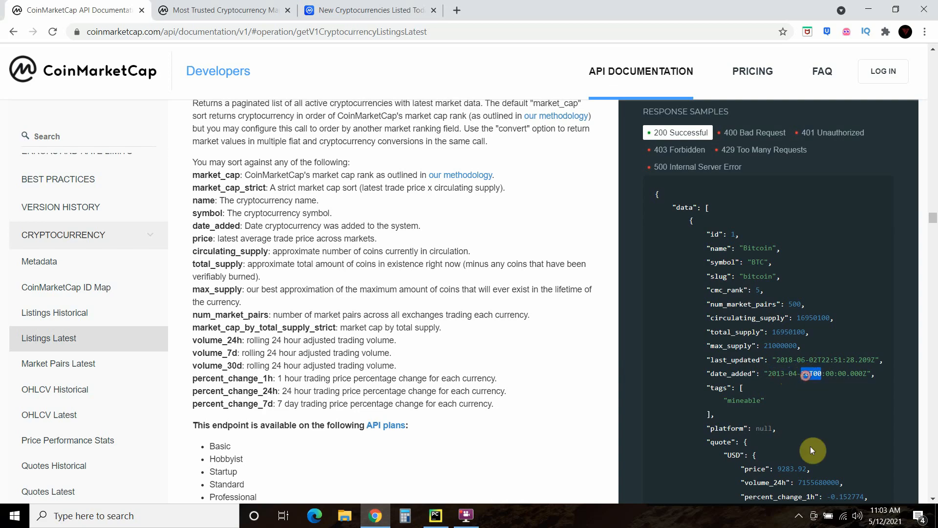
left_click(435, 515)
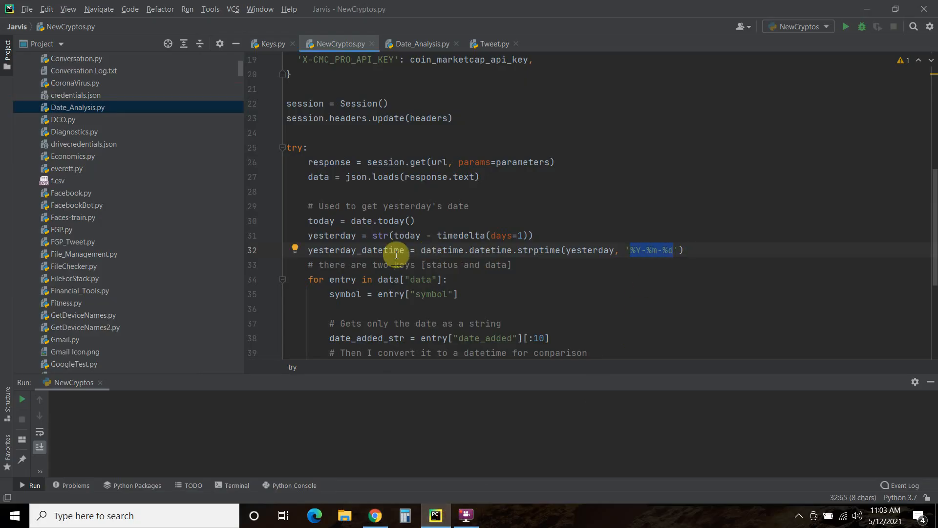
scroll("down", 3)
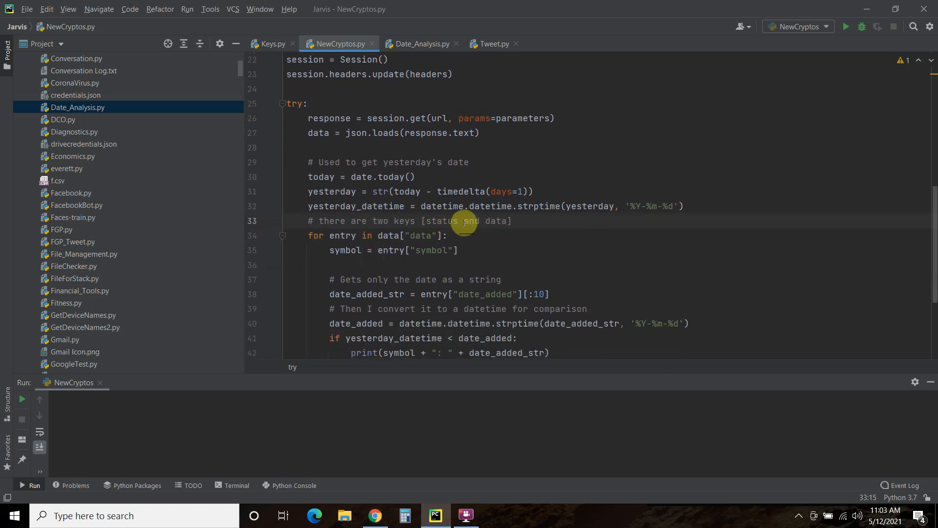
mouse_move(388, 453)
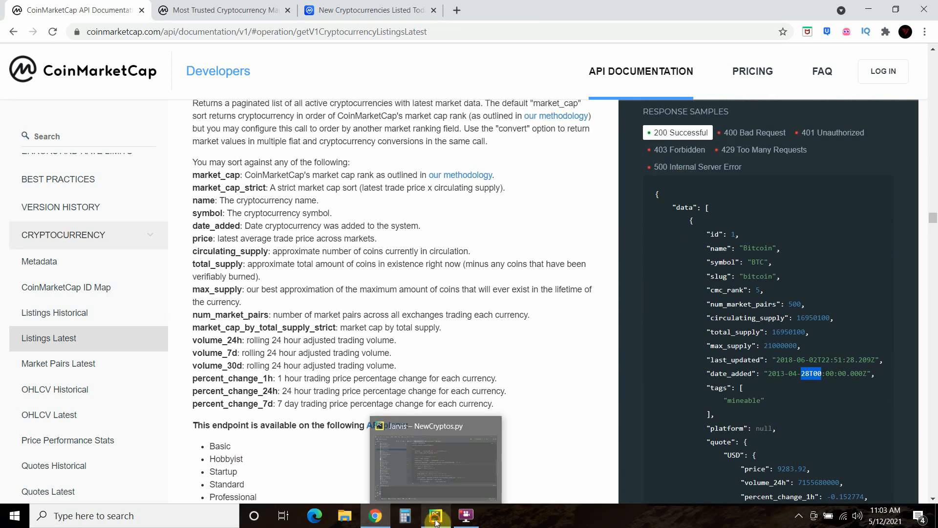
Step: Match the sample response's 'data' key against the script's loop over data entries
left_click(435, 515)
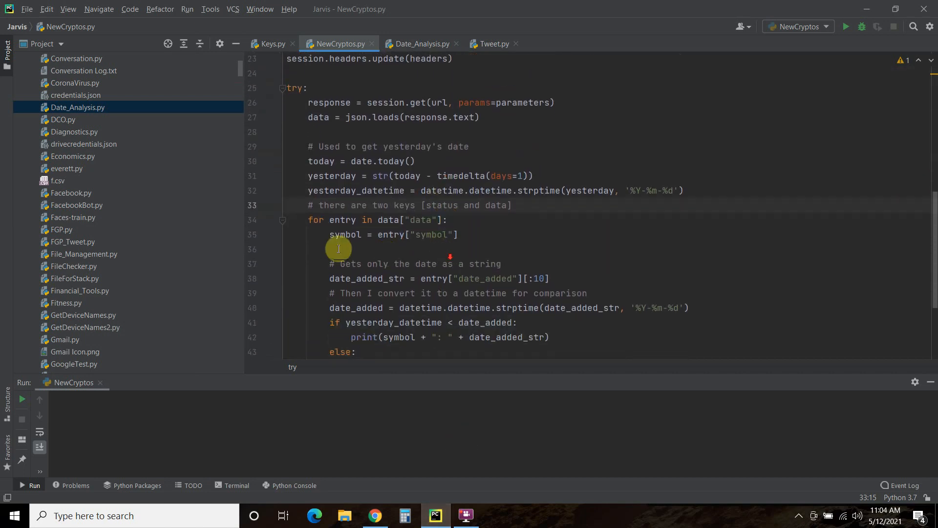
left_click(374, 515)
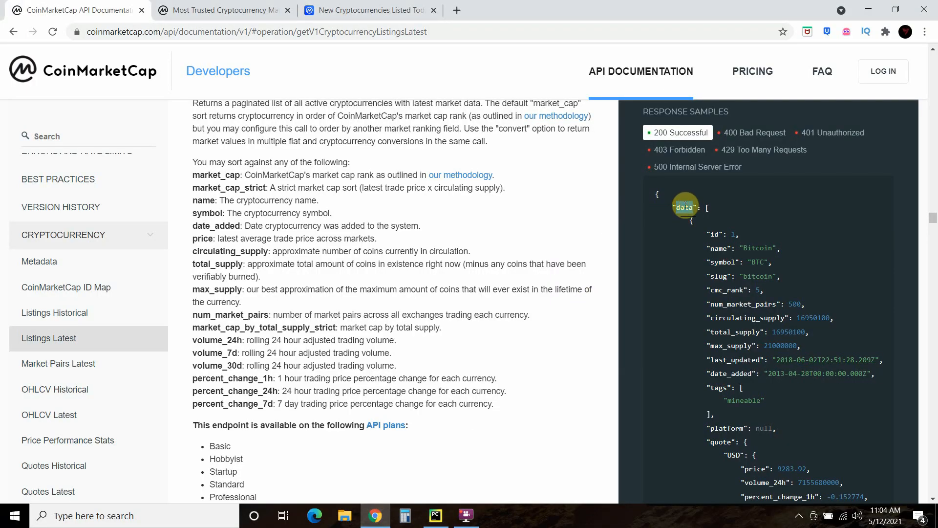
double_click(684, 207)
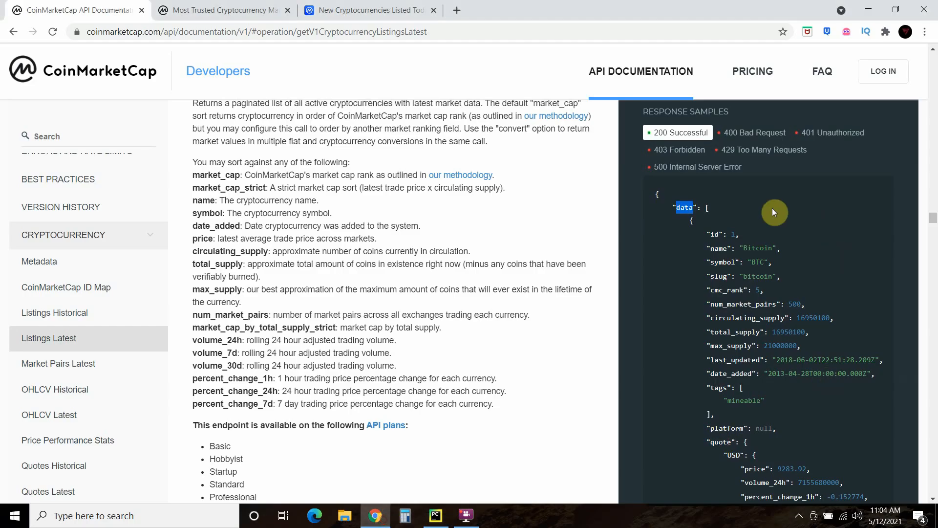
mouse_move(683, 216)
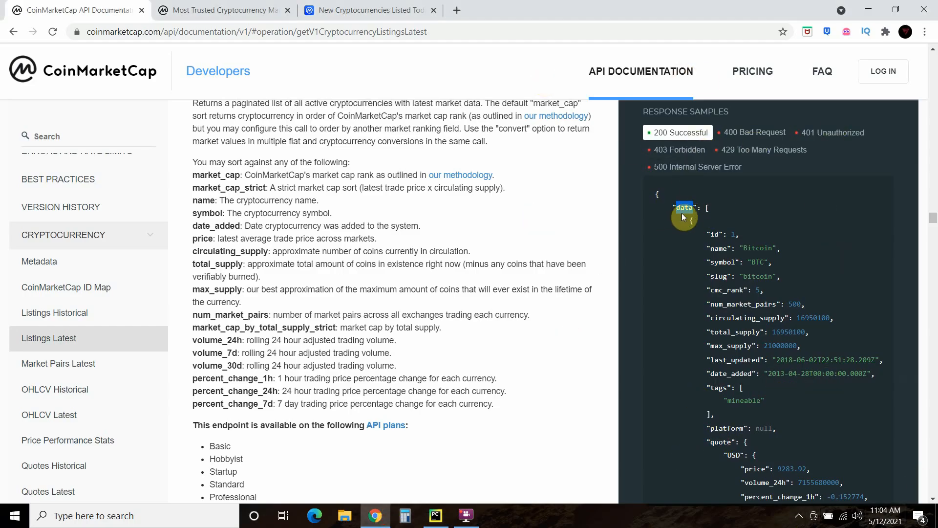
left_click(435, 515)
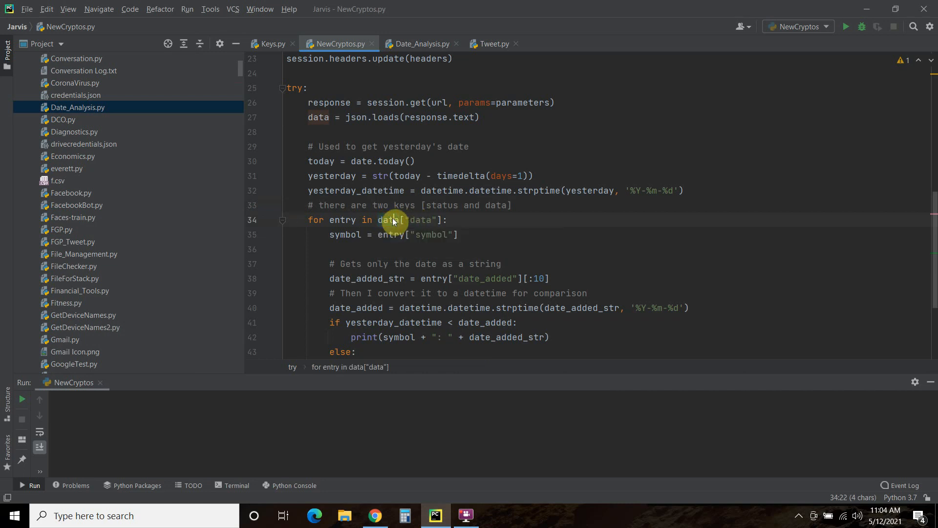
double_click(387, 220)
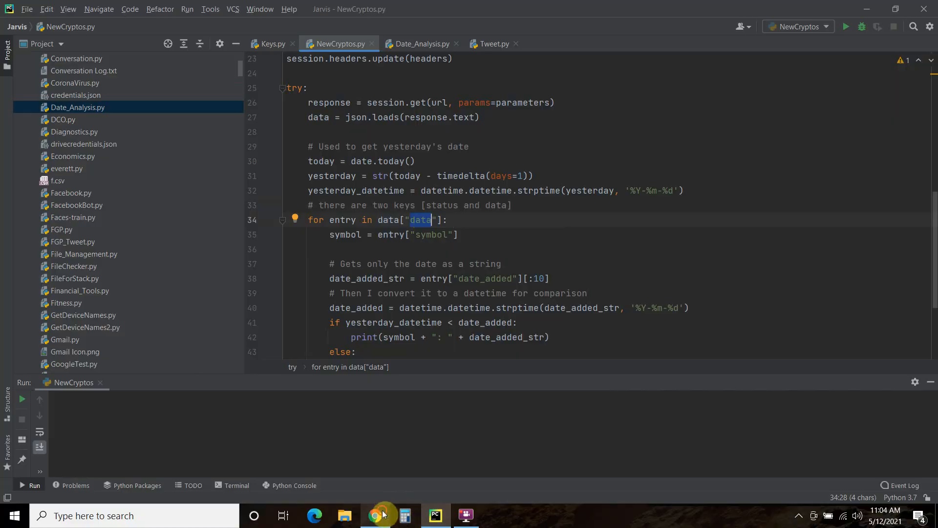
left_click(374, 515)
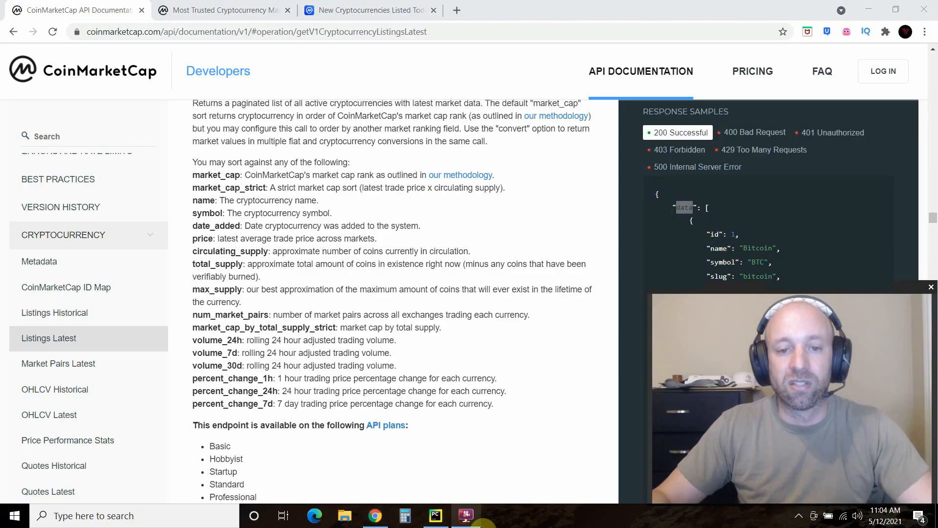
left_click(435, 515)
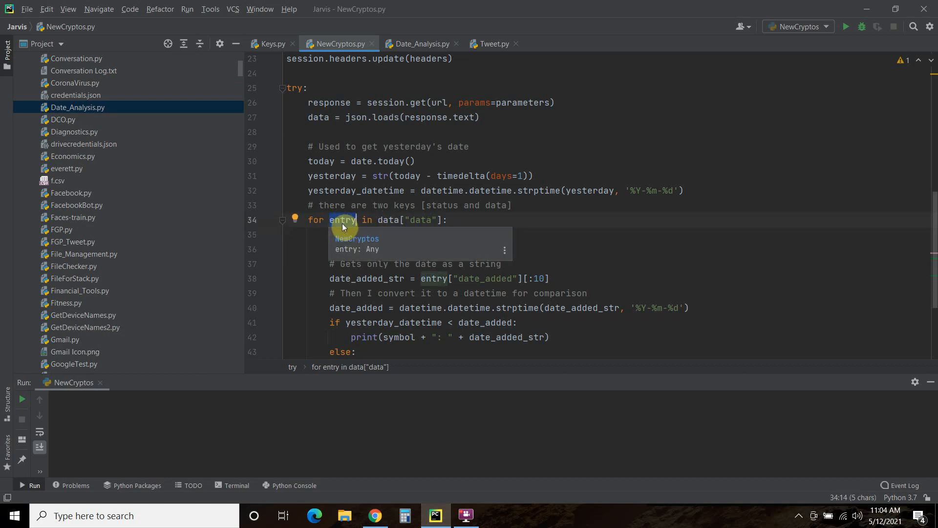
Step: Add symbol = entry["symbol"] to the loop, checking it against the BTC symbol field
type("symbol = entry[\"symbol\"]")
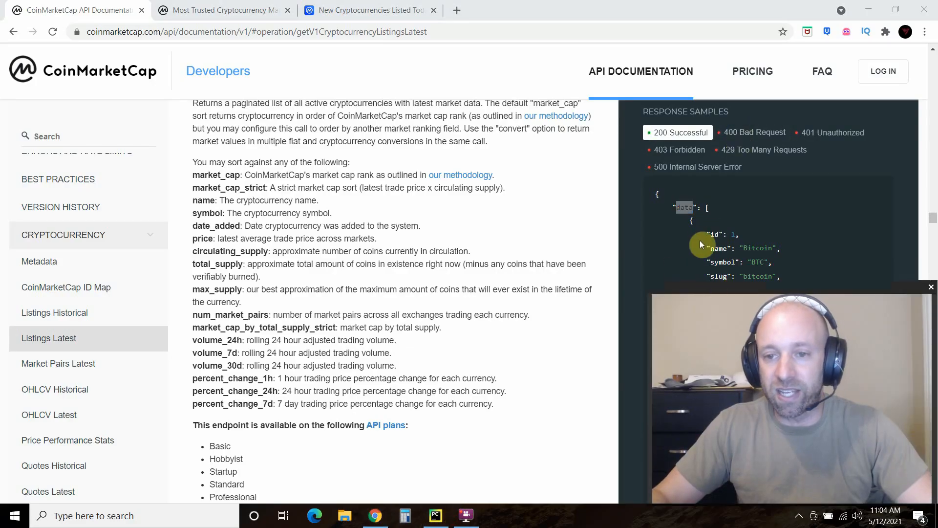
mouse_move(685, 405)
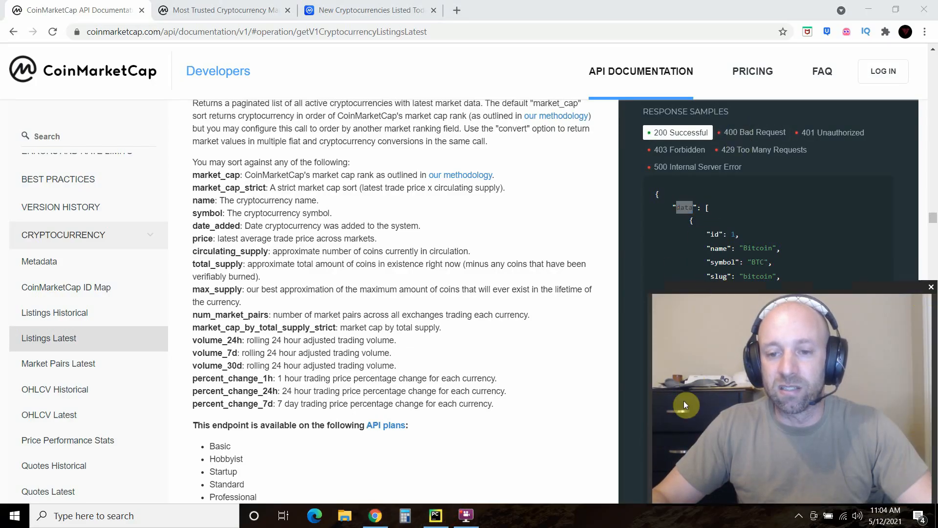
left_click(435, 515)
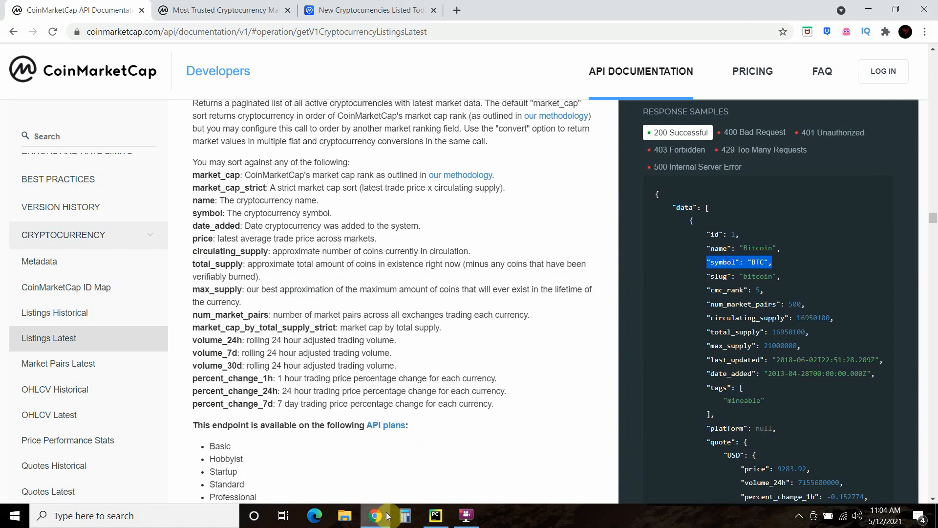
double_click(685, 207)
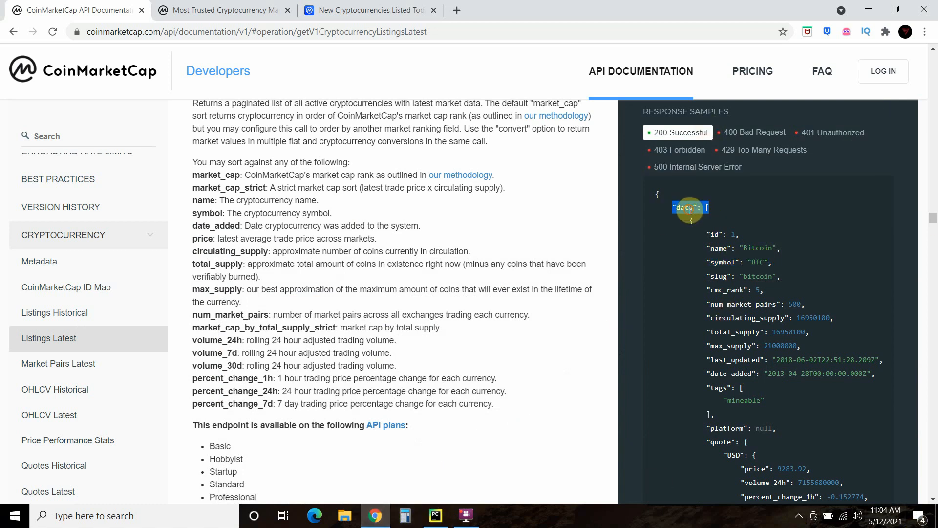
double_click(758, 261)
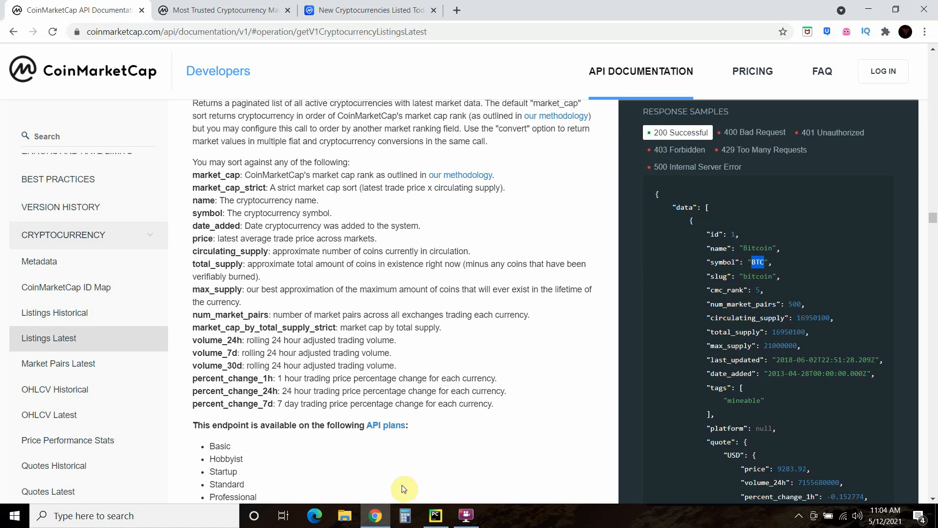
left_click(435, 515)
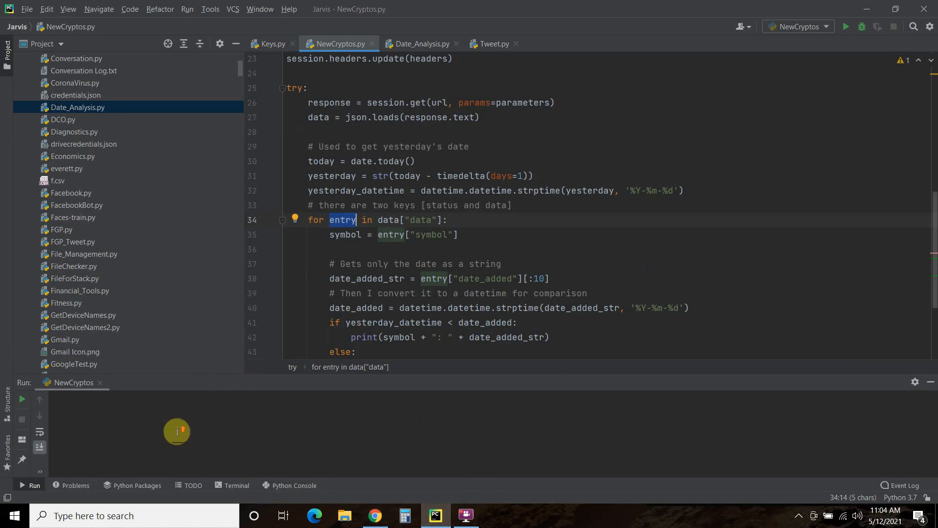
left_click(383, 264)
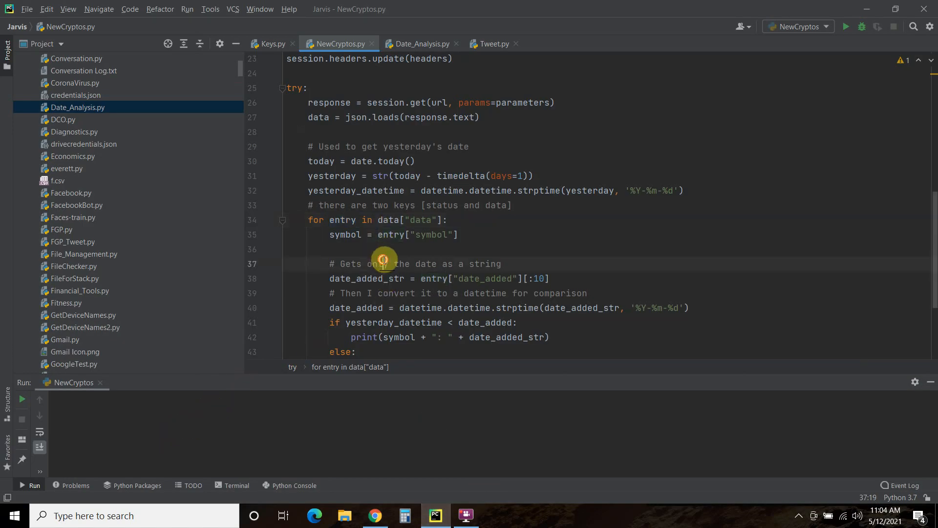
double_click(366, 278)
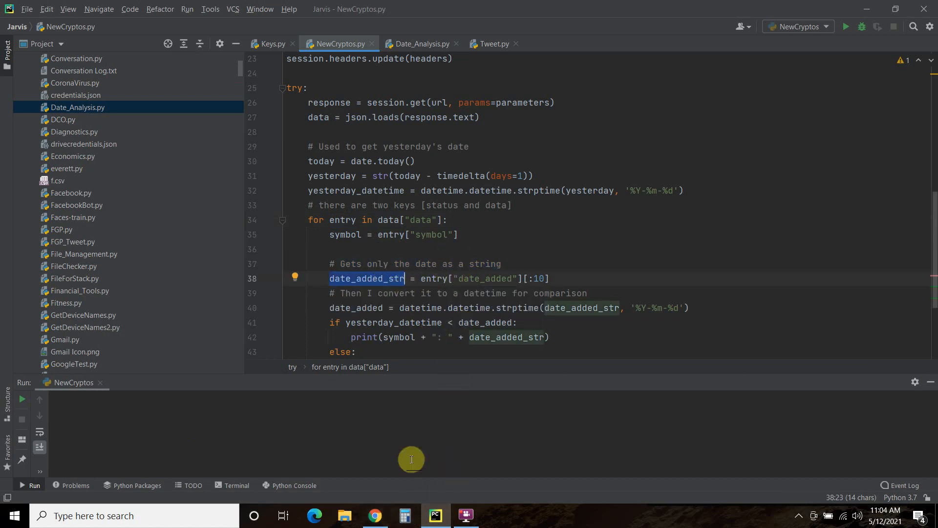
left_click(374, 516)
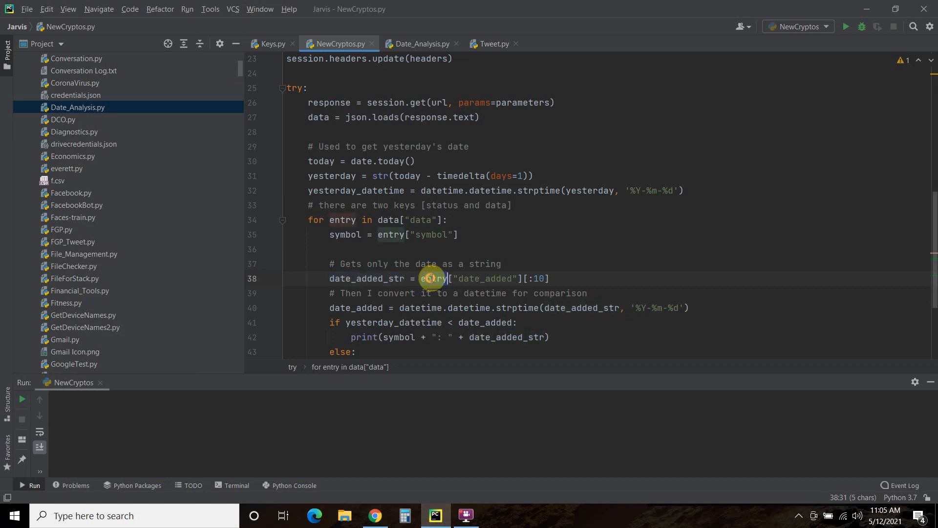
double_click(432, 278)
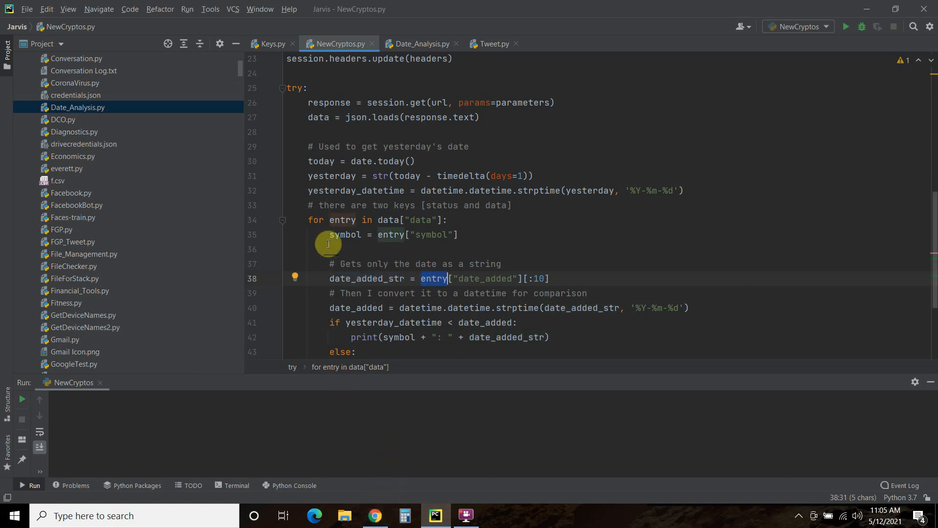
double_click(479, 278)
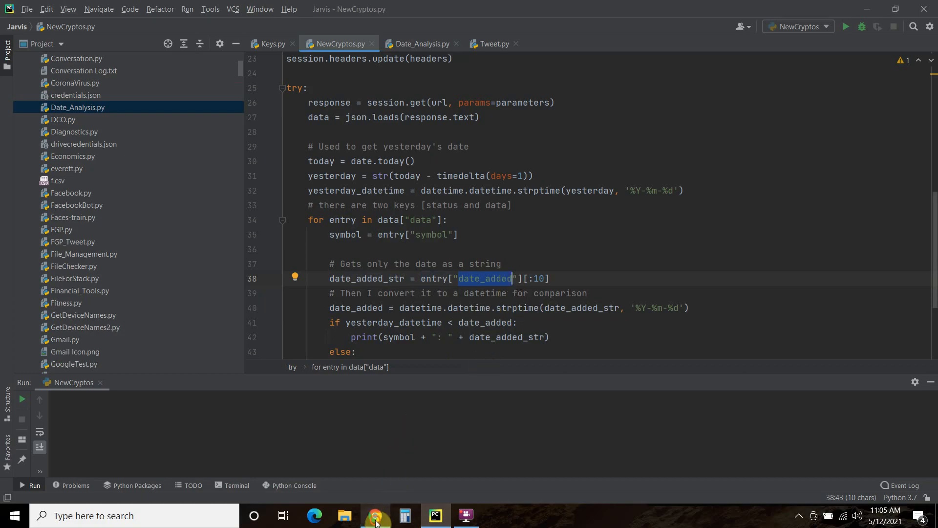
left_click(376, 515)
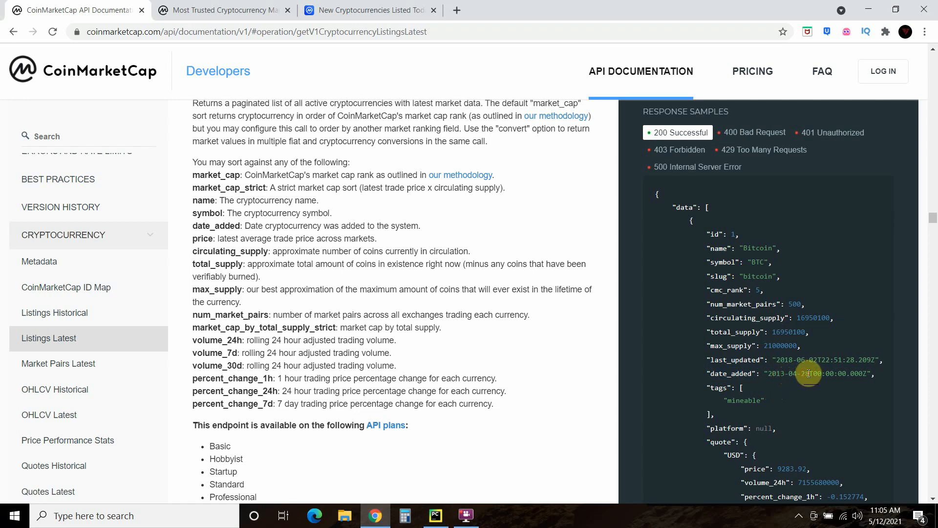
left_click(435, 515)
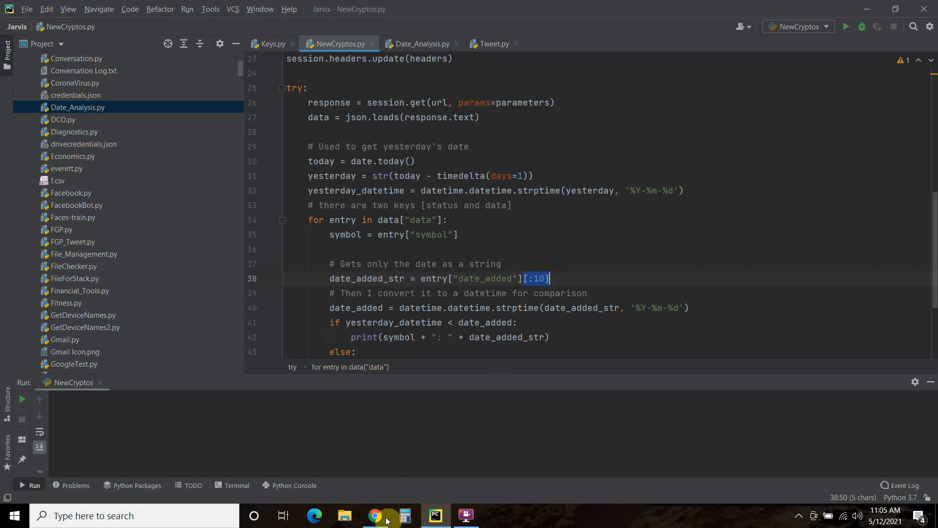
left_click(375, 516)
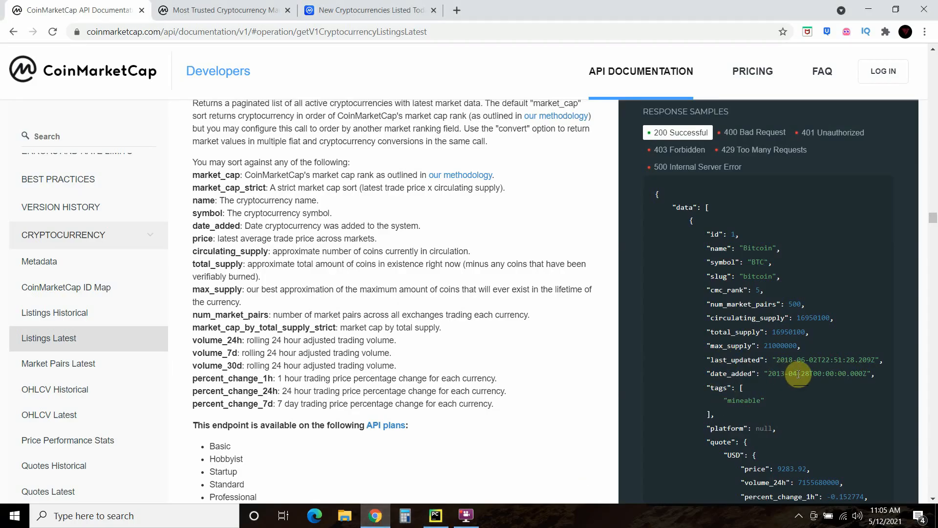
double_click(790, 373)
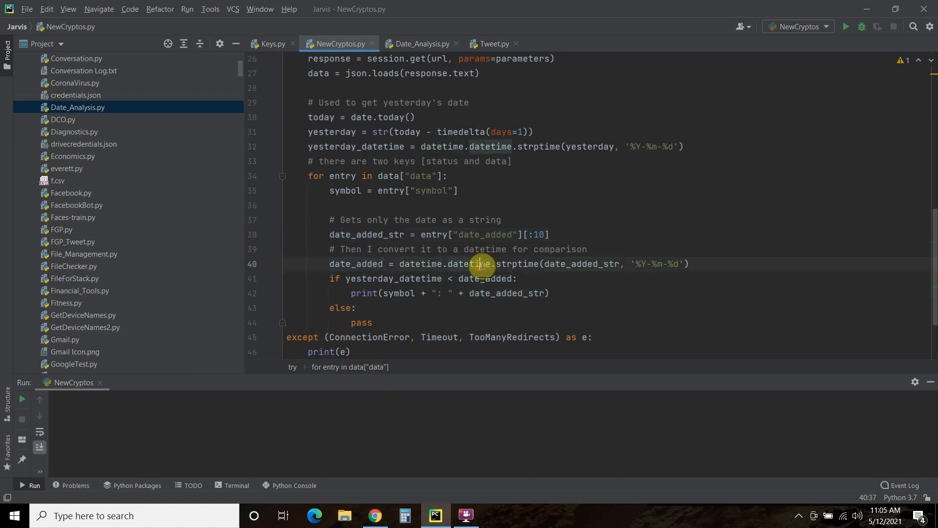
double_click(516, 263)
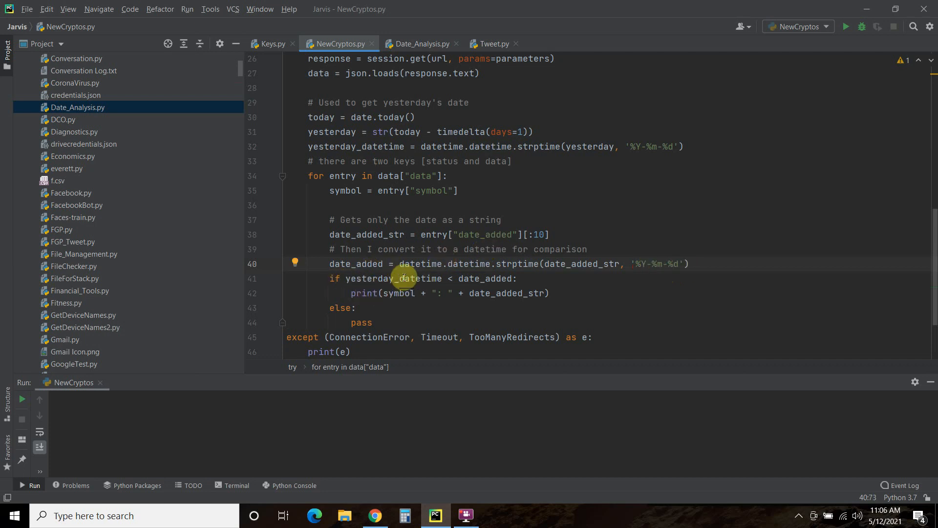
double_click(393, 278)
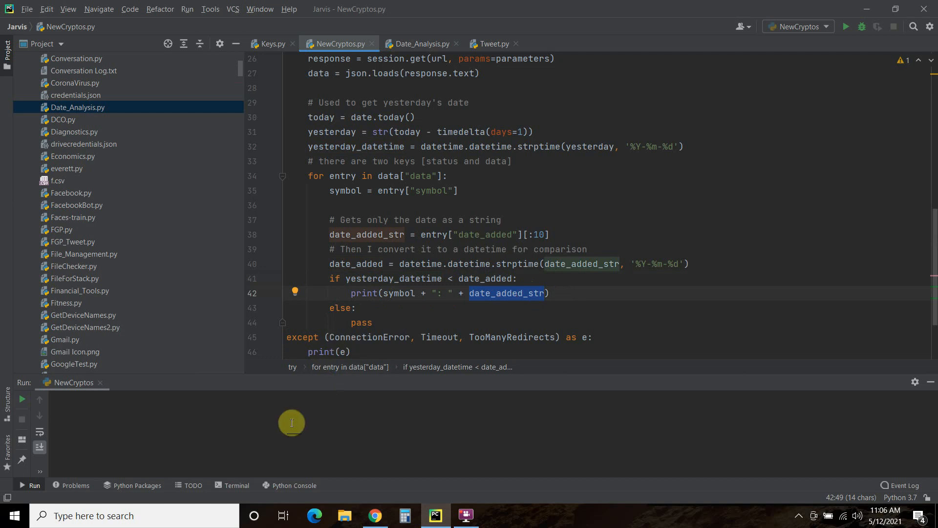
mouse_move(373, 333)
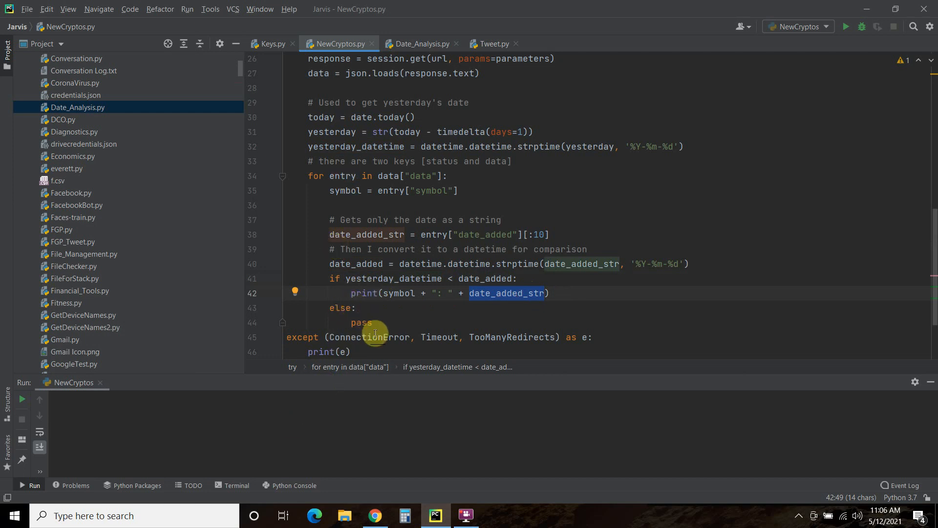
mouse_move(353, 307)
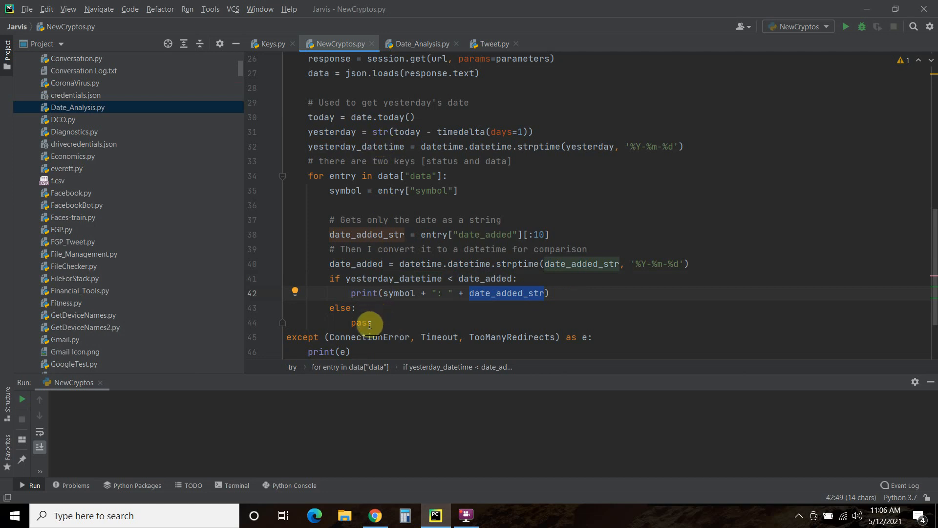
left_click(374, 322)
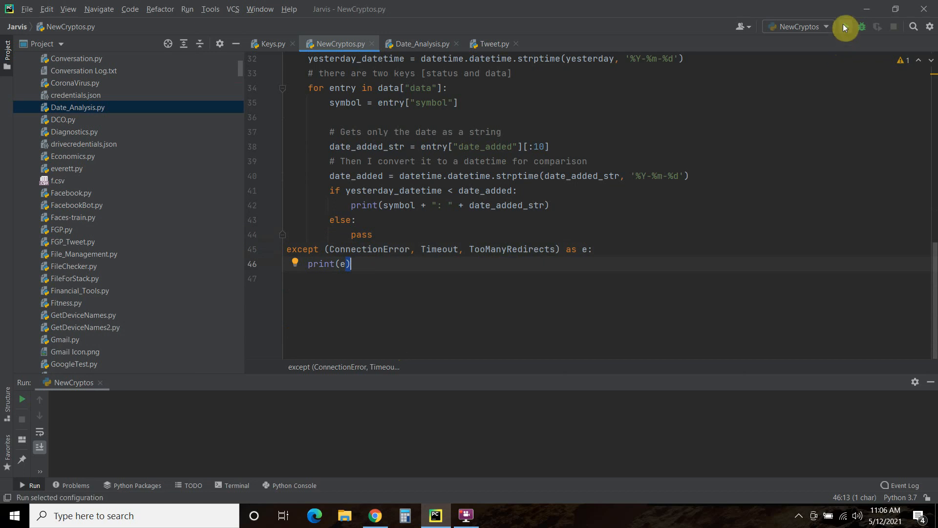
mouse_move(846, 27)
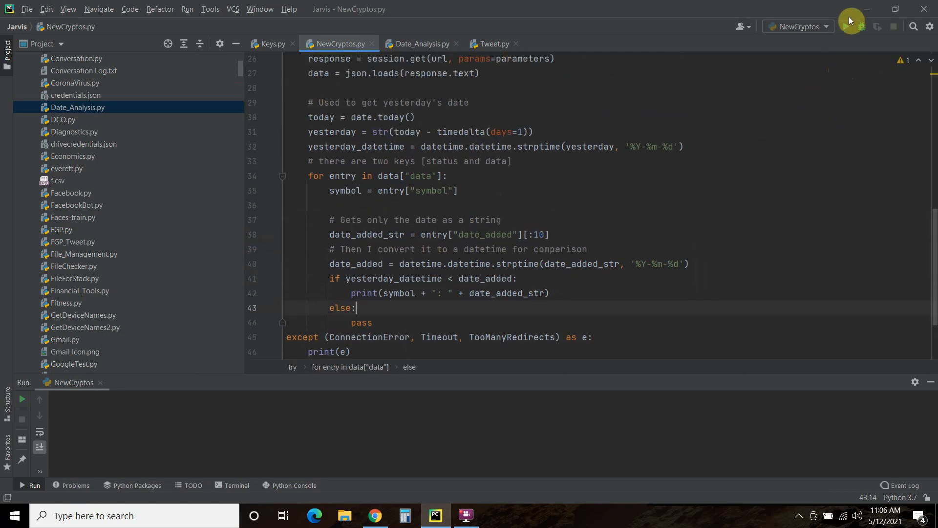
Step: Run NewCryptos and match results like LAT and the 2021 dates against the docs' sample
left_click(852, 21)
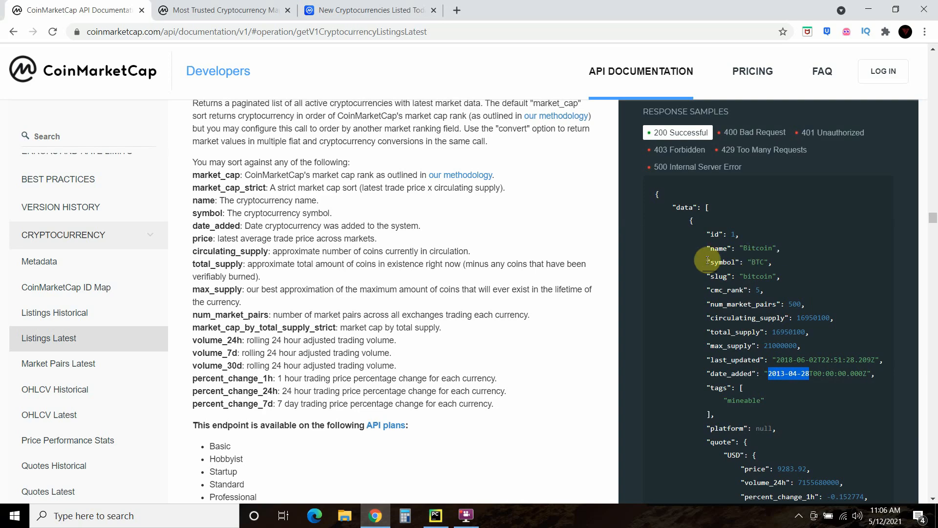
left_click(435, 515)
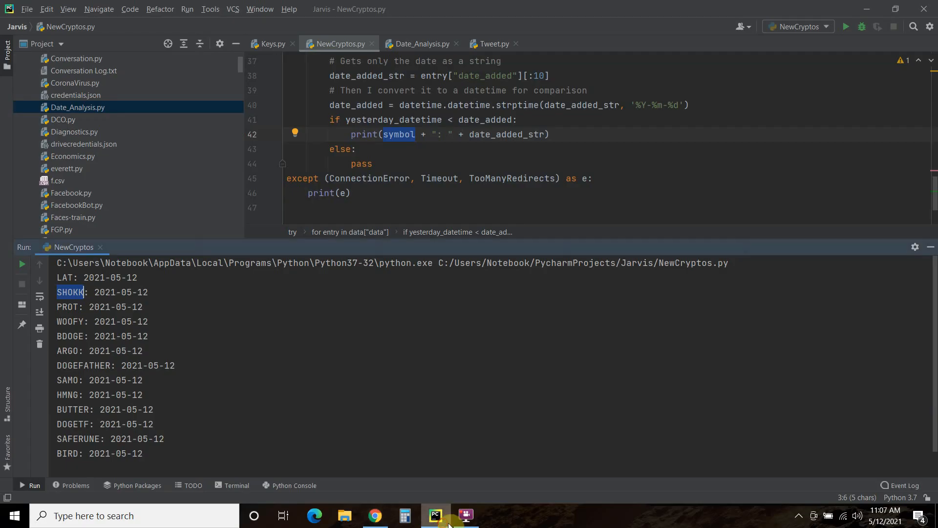
mouse_move(391, 499)
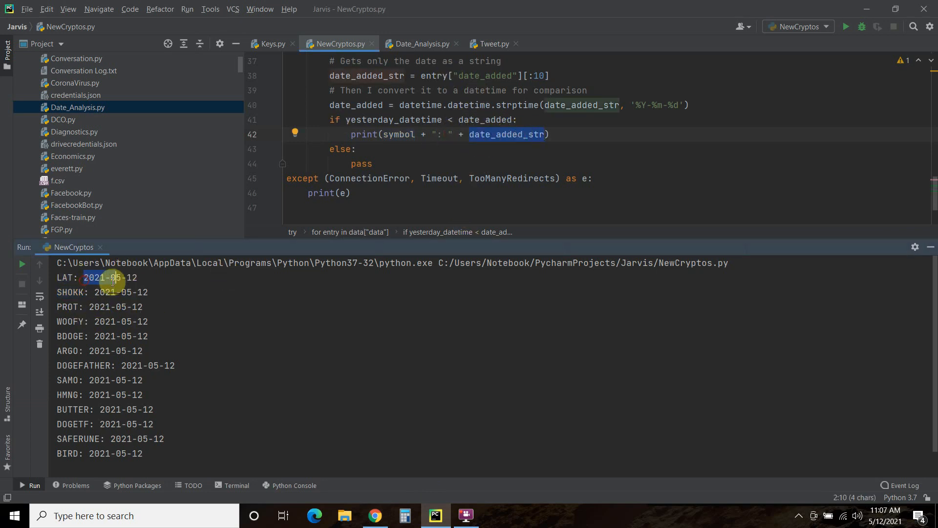
left_click(374, 515)
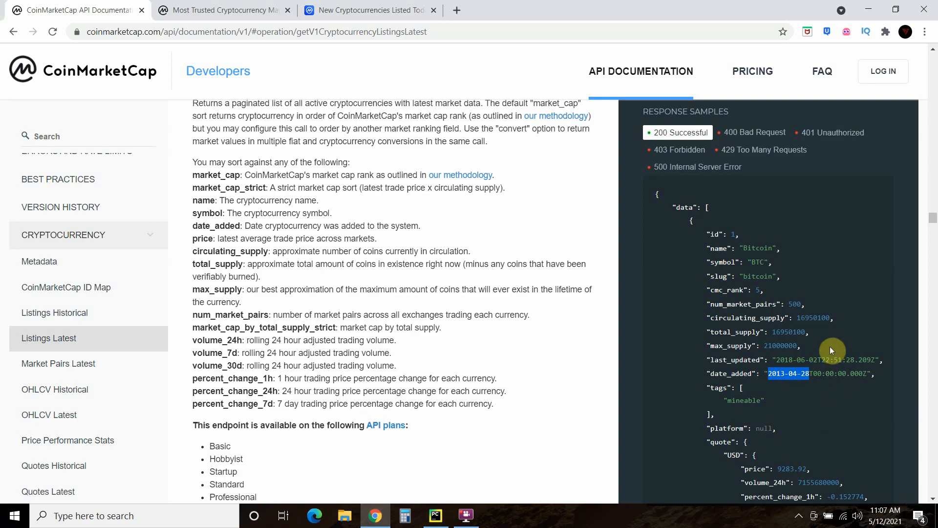
left_click(435, 516)
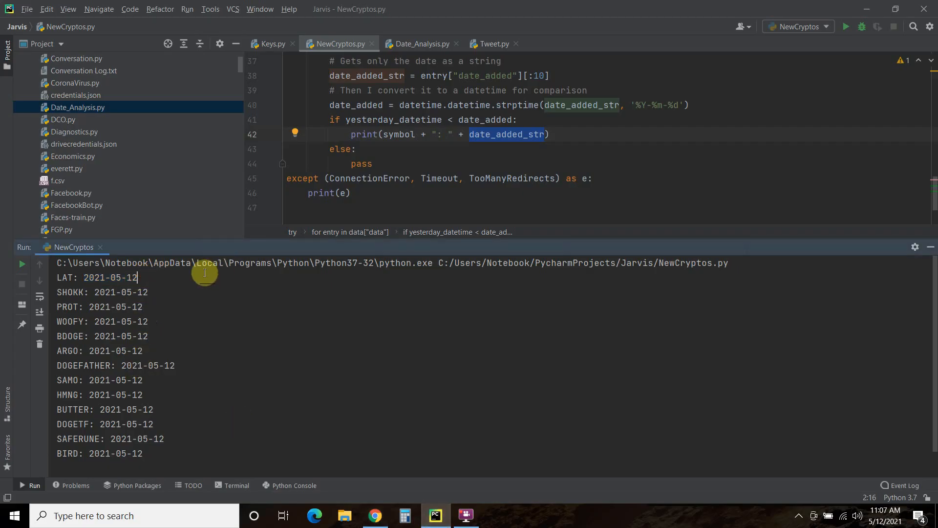
mouse_move(144, 286)
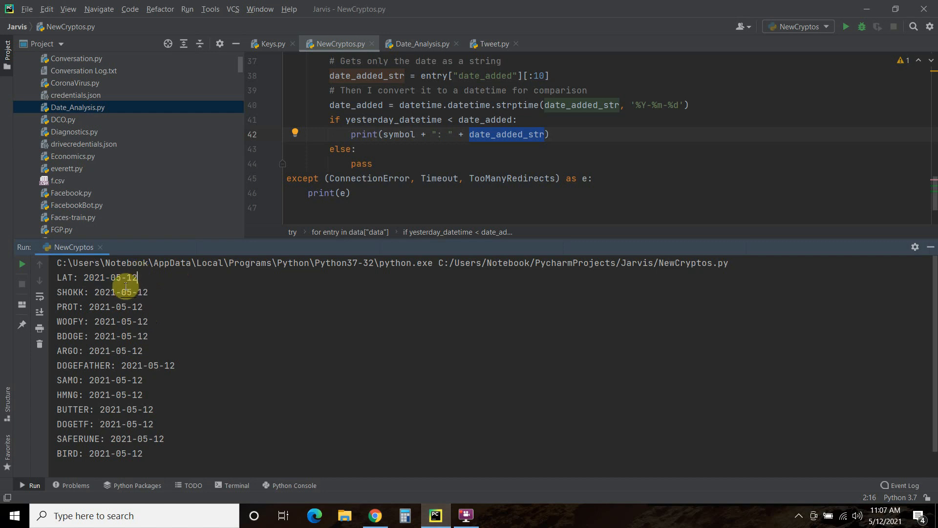
double_click(94, 277)
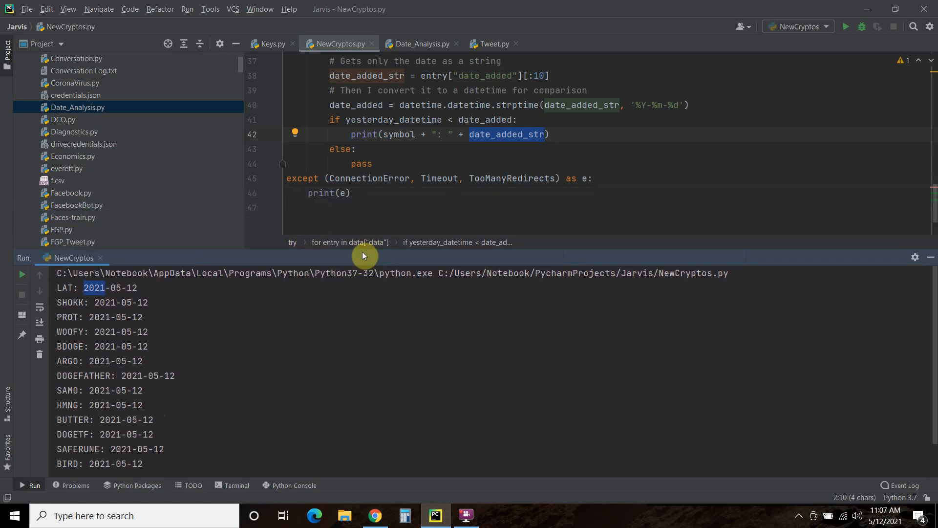
left_click(375, 515)
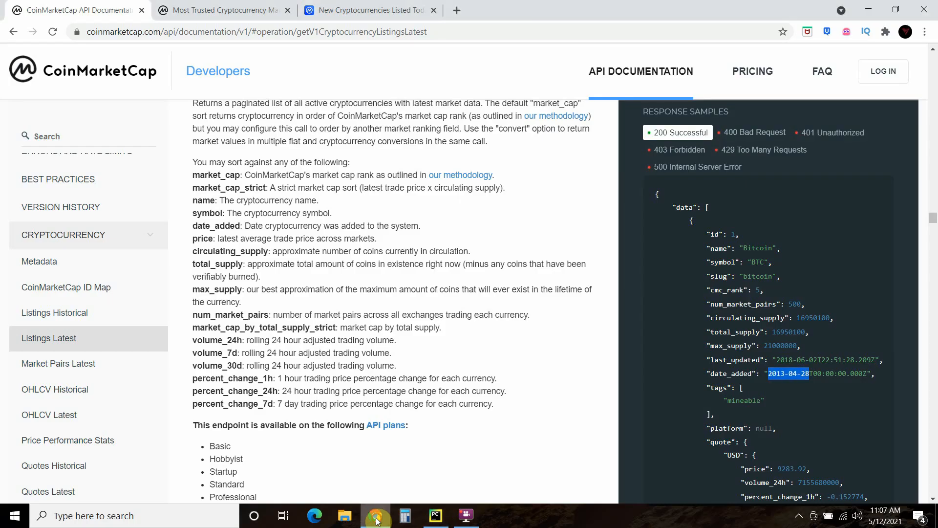